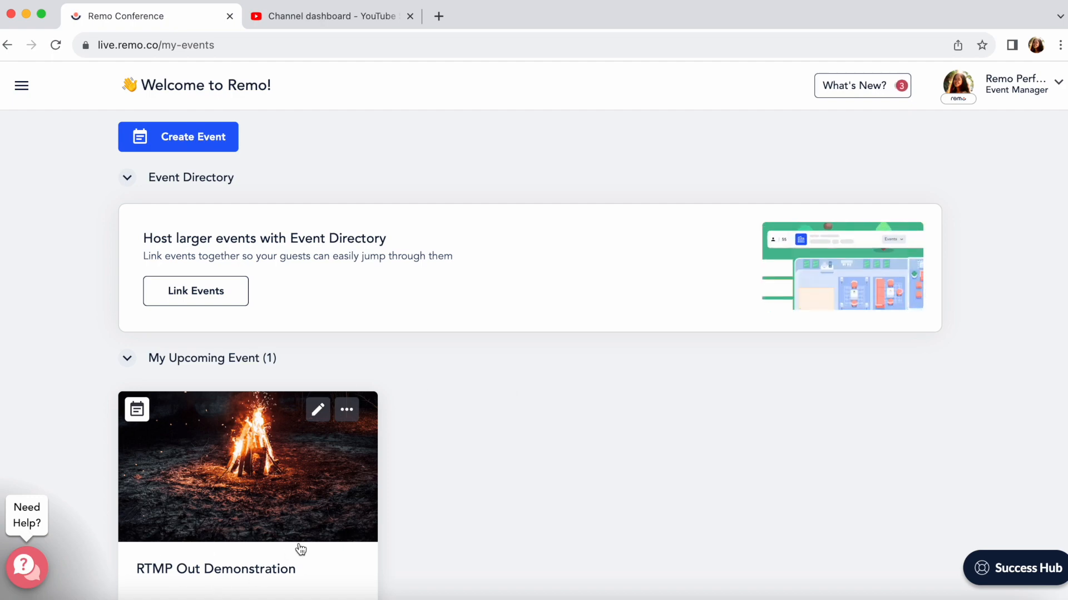
# Step: After glancing at YouTube Studio, open the RTMP Out Demonstration event and start a new RTMP destination
pyautogui.click(330, 16)
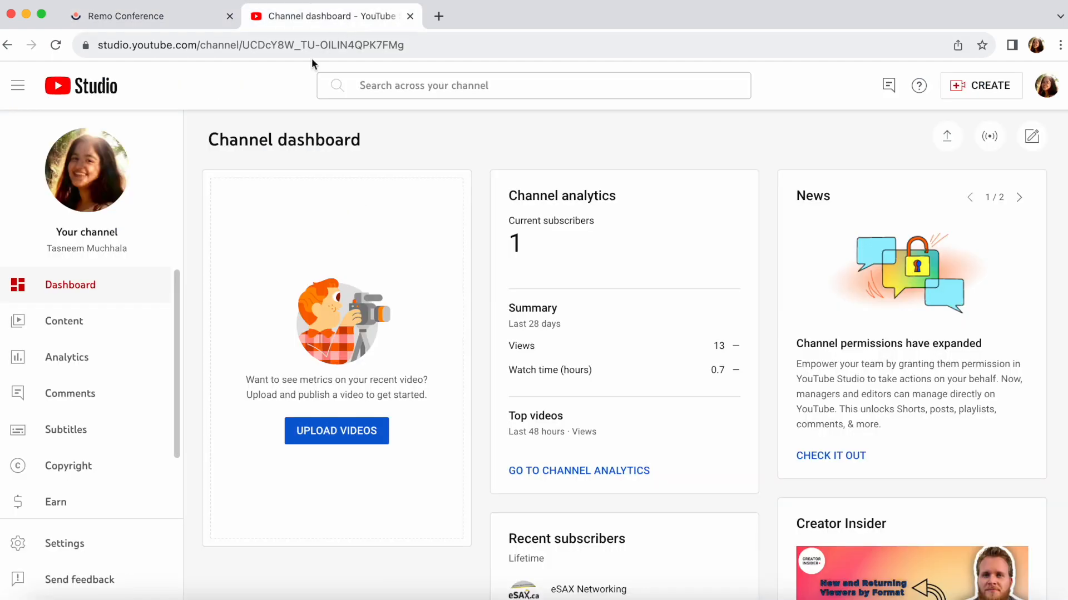
pyautogui.moveTo(153, 37)
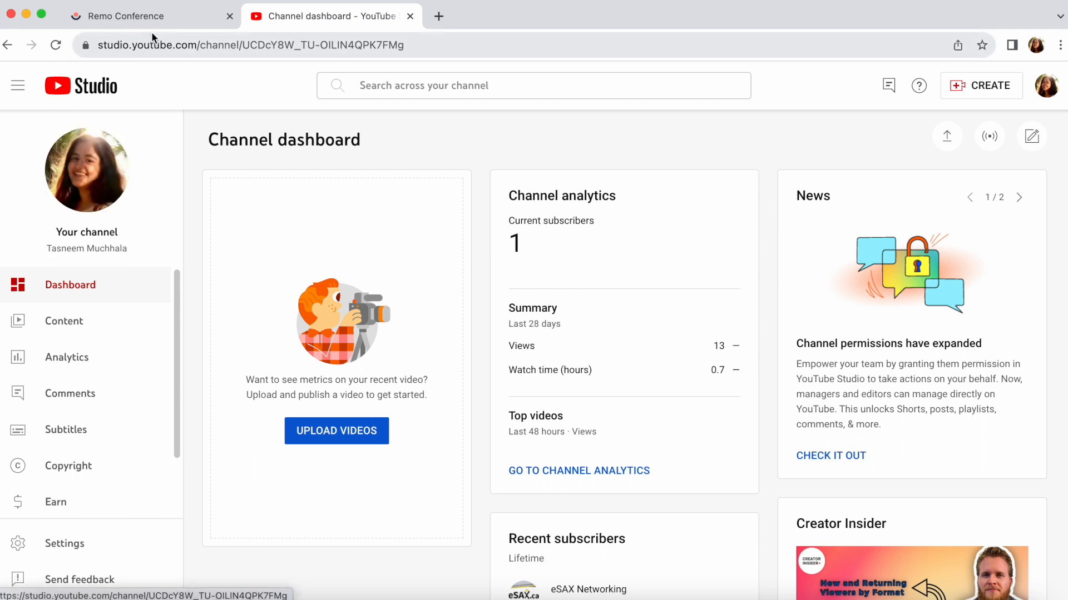
pyautogui.moveTo(151, 16)
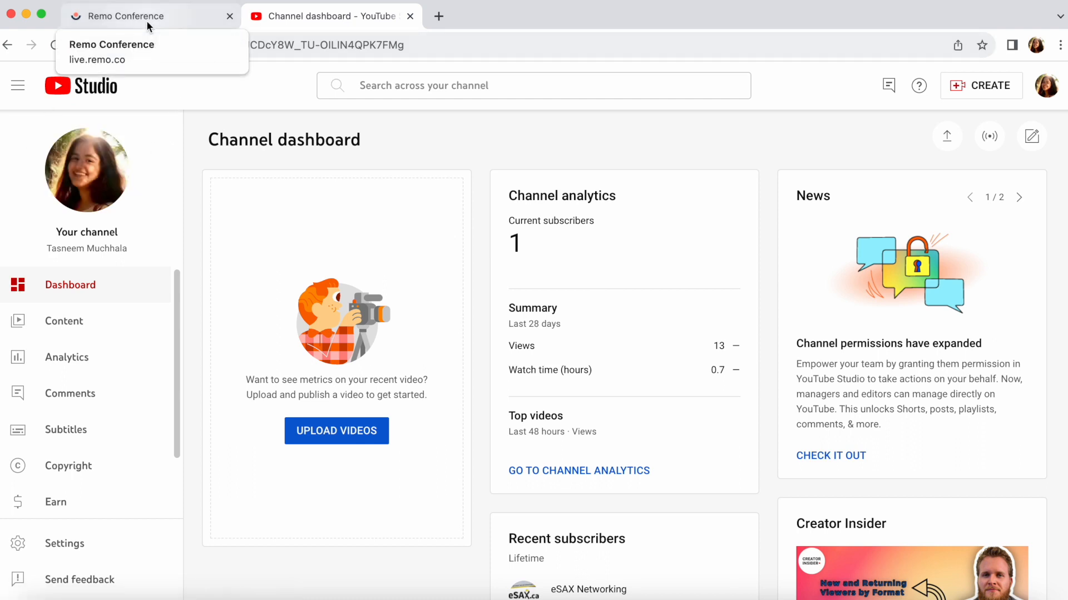
pyautogui.click(150, 15)
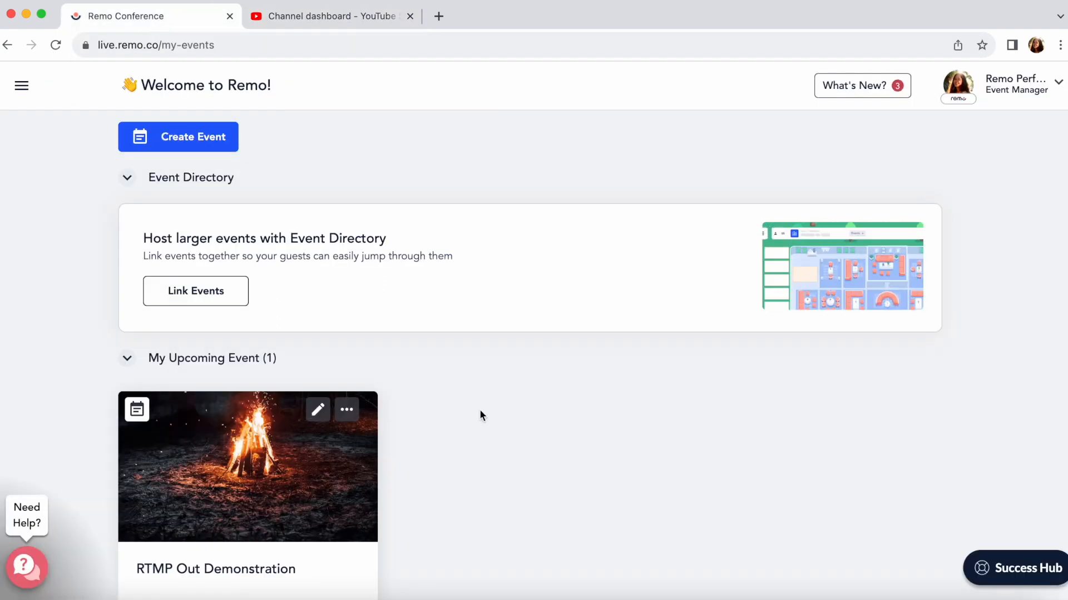
pyautogui.moveTo(520, 437)
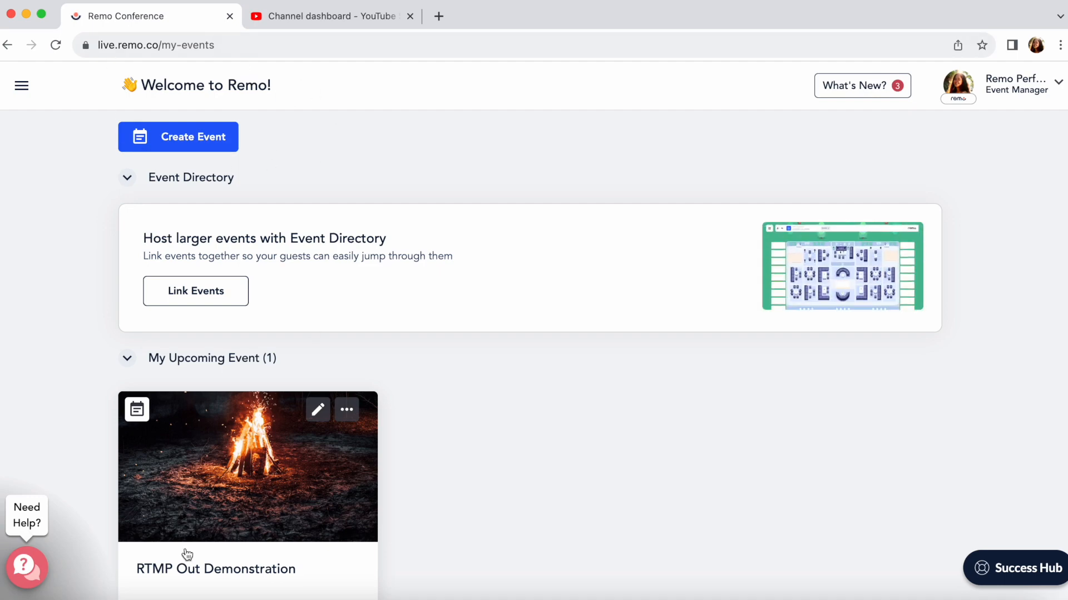
pyautogui.click(317, 410)
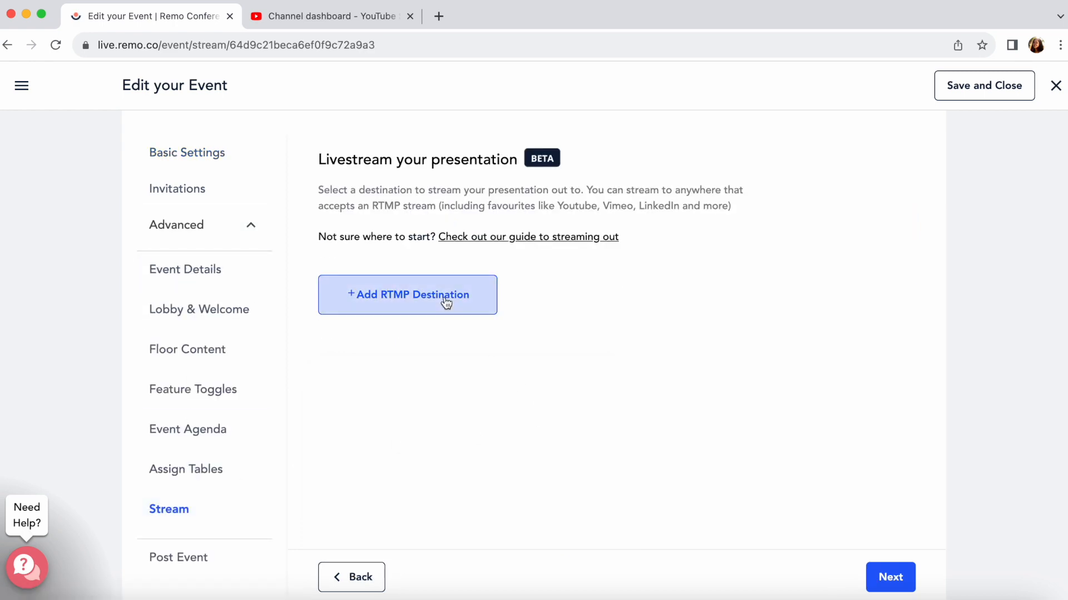
pyautogui.click(407, 294)
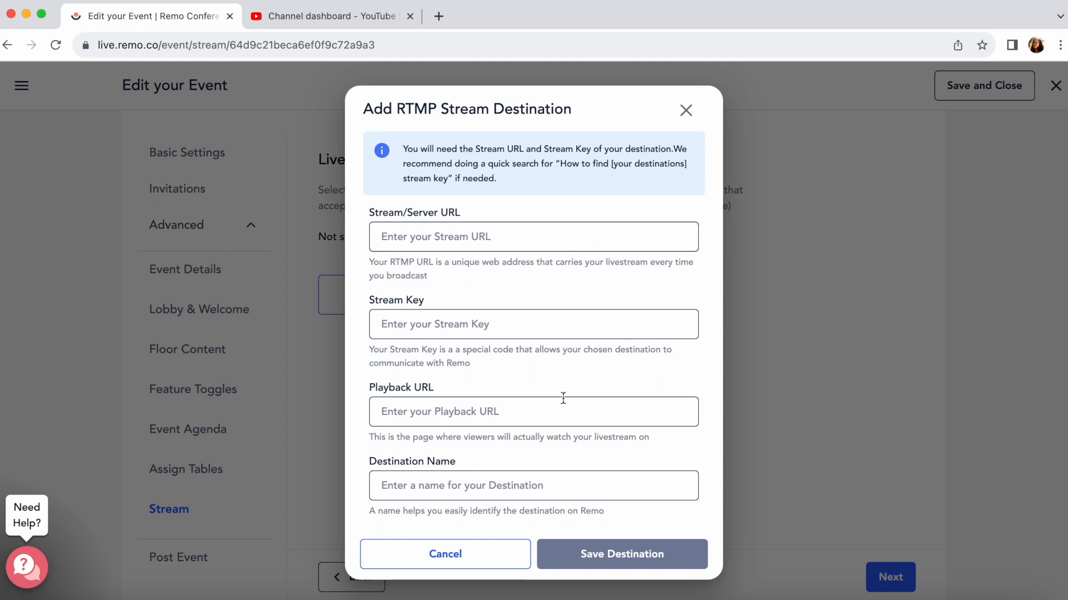
pyautogui.moveTo(475, 224)
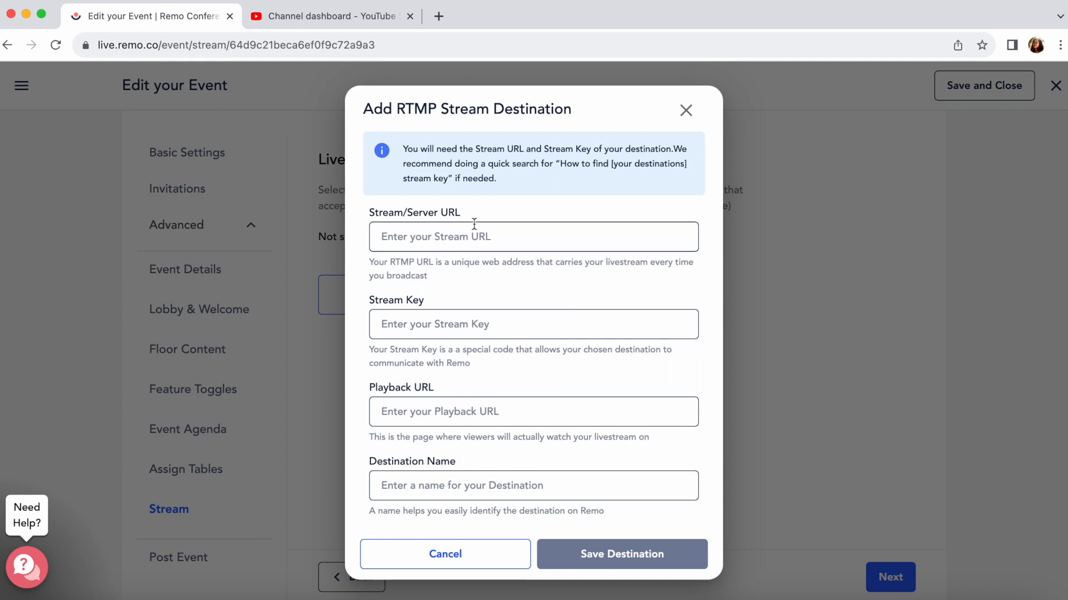
pyautogui.moveTo(486, 217)
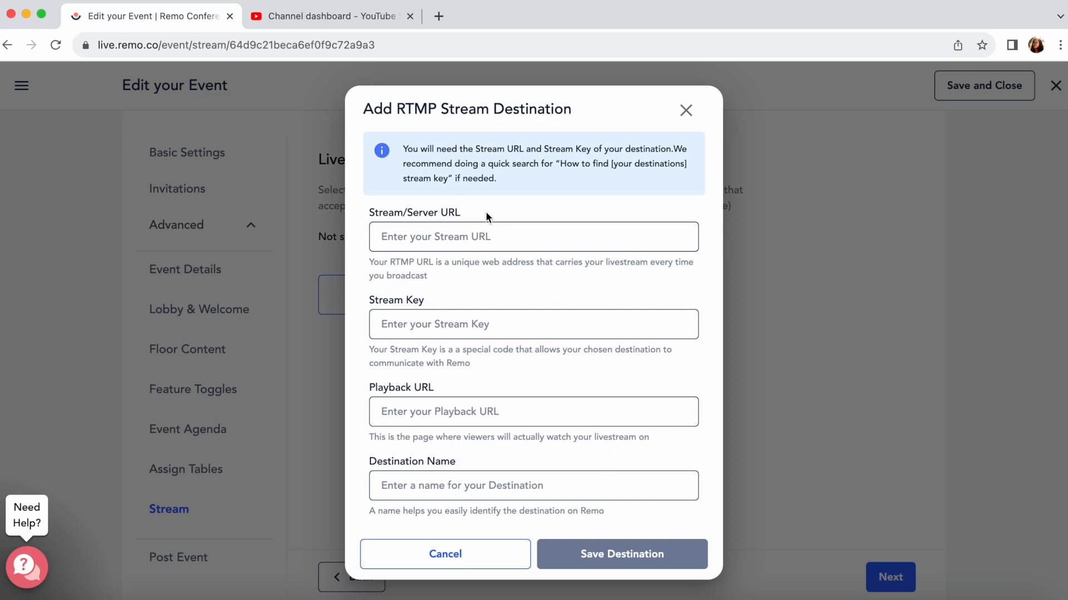
# Step: Switch to YouTube Studio and start scheduling a new live stream
pyautogui.click(327, 16)
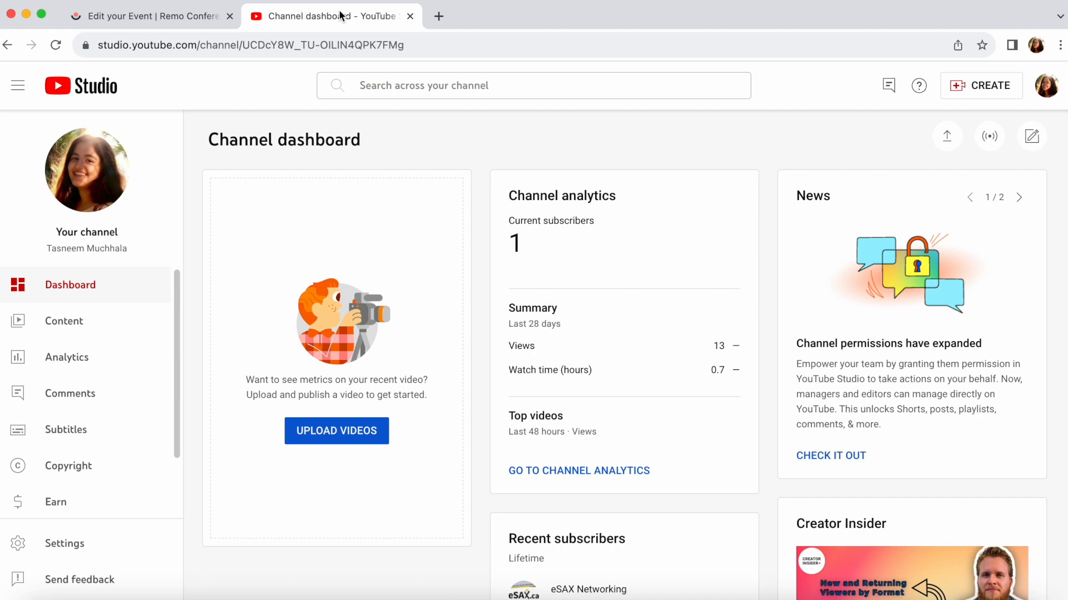
pyautogui.moveTo(817, 169)
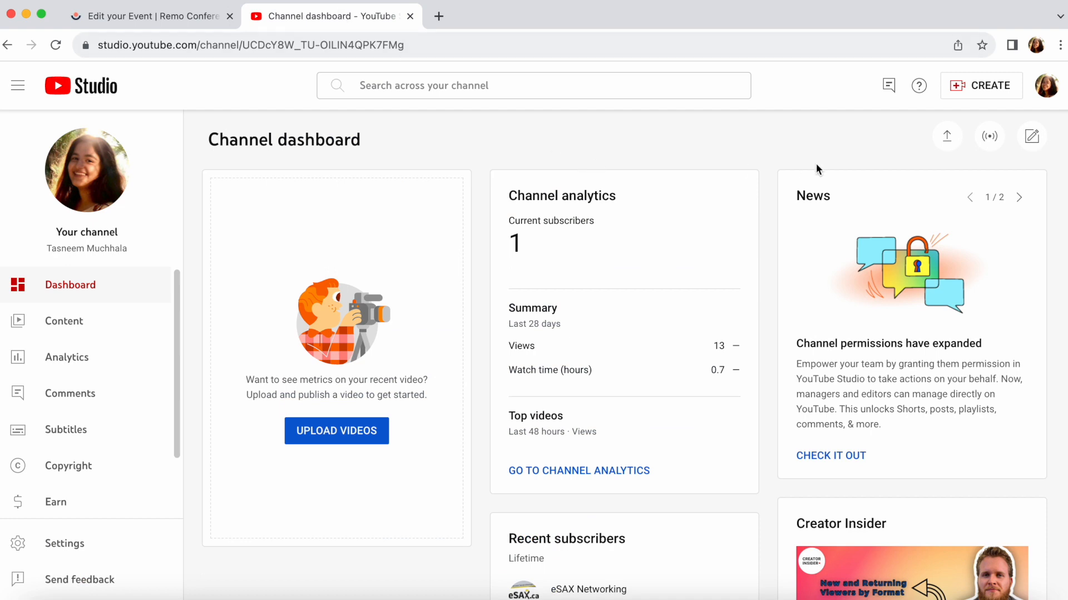
pyautogui.click(988, 136)
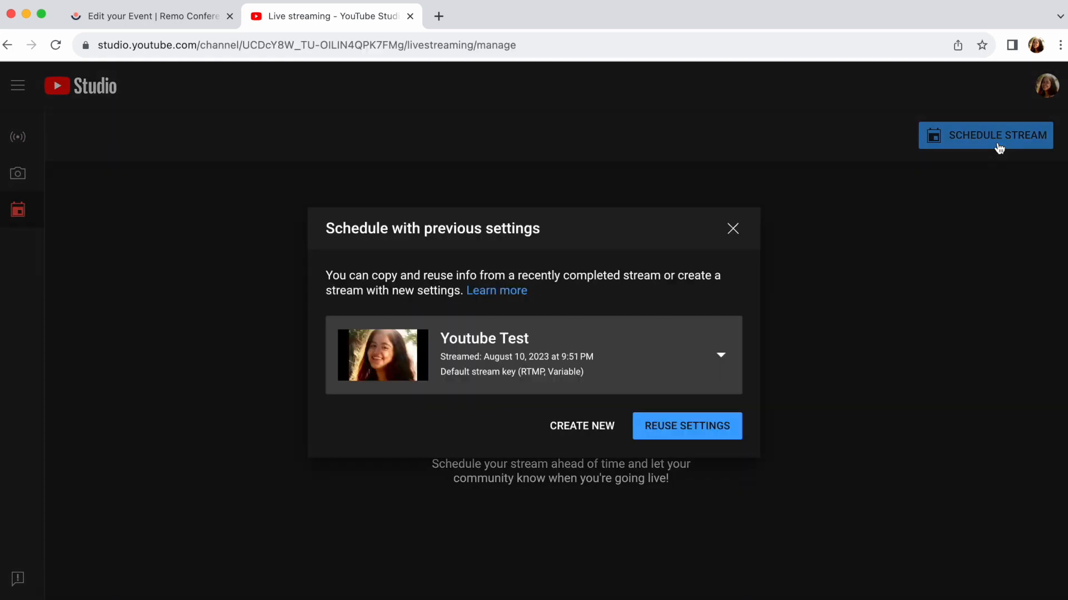
pyautogui.moveTo(582, 426)
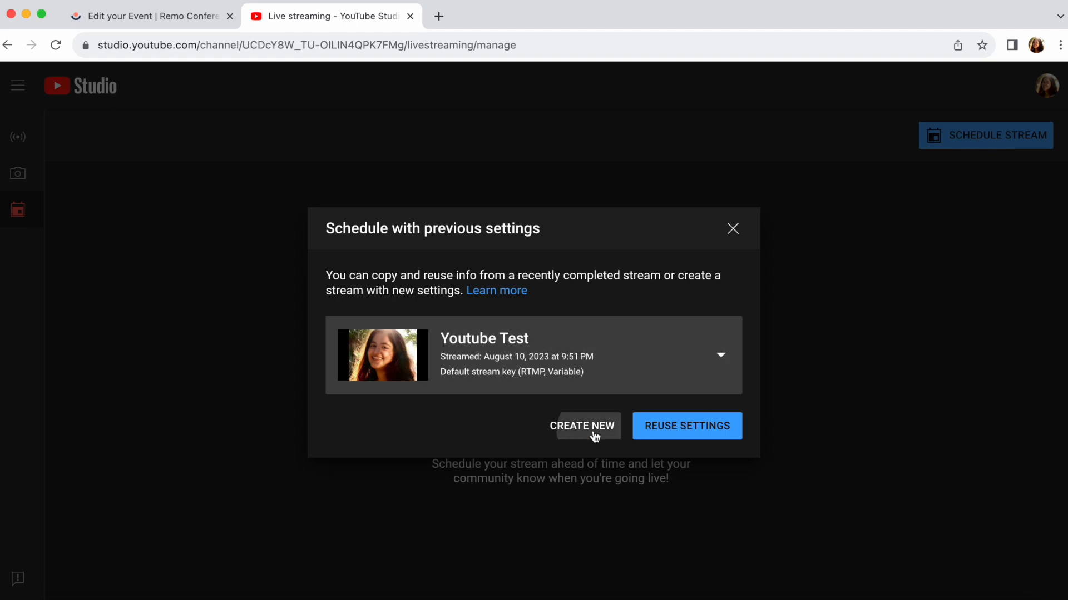
# Step: Create the scheduled stream with fresh settings so its stream URL and key appear
pyautogui.click(582, 426)
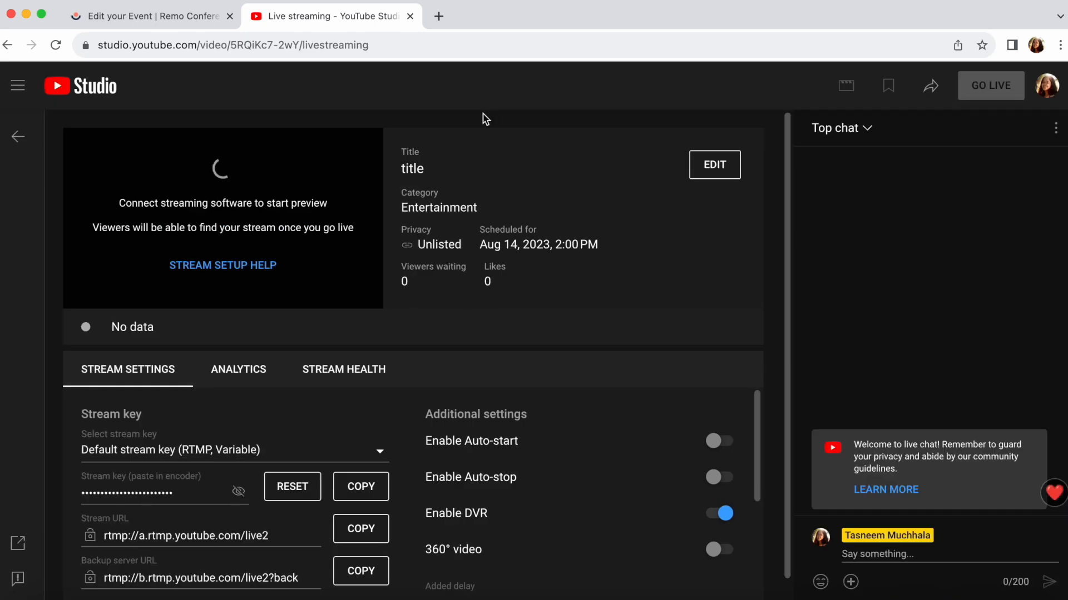
pyautogui.moveTo(131, 233)
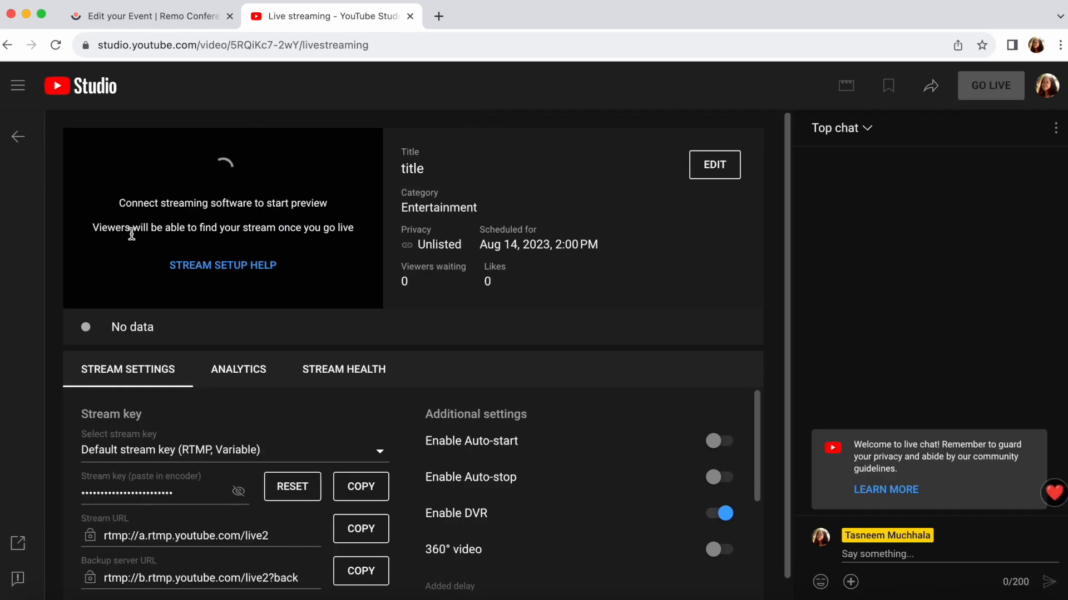
pyautogui.moveTo(492, 329)
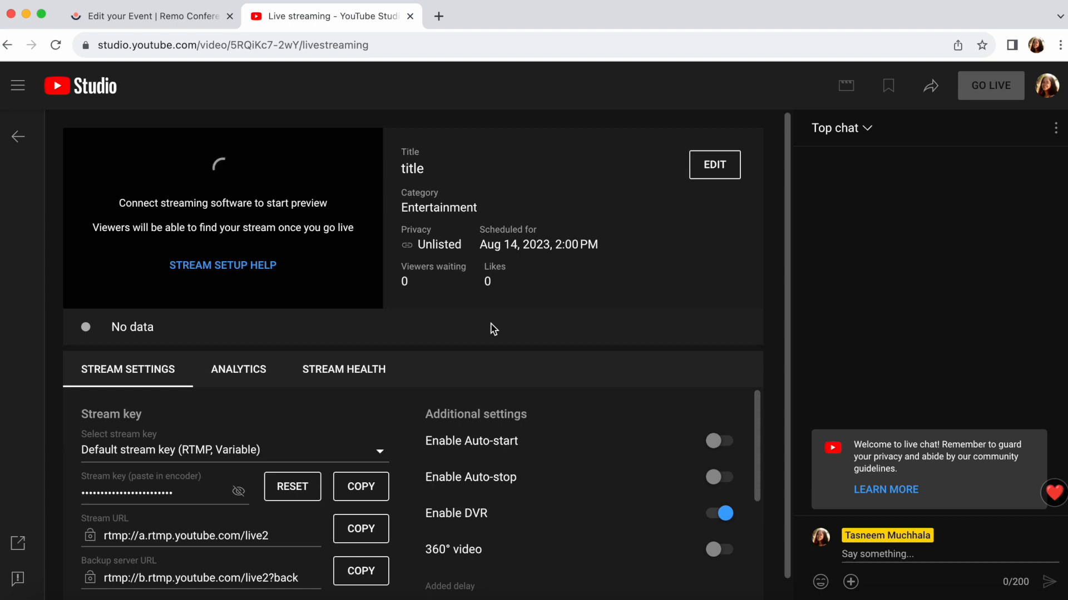
pyautogui.moveTo(343, 223)
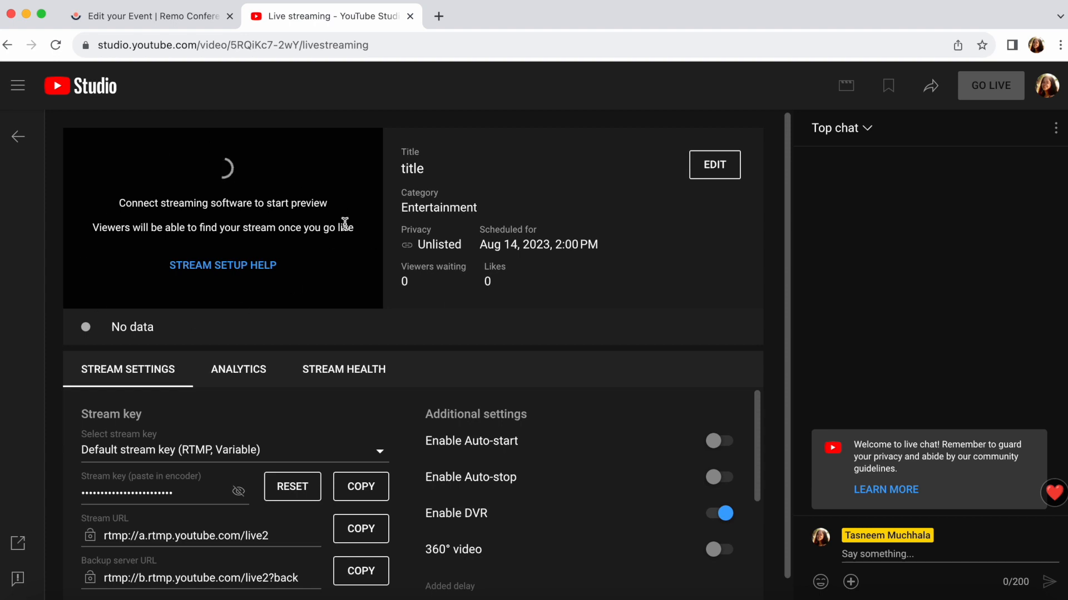
pyautogui.moveTo(312, 492)
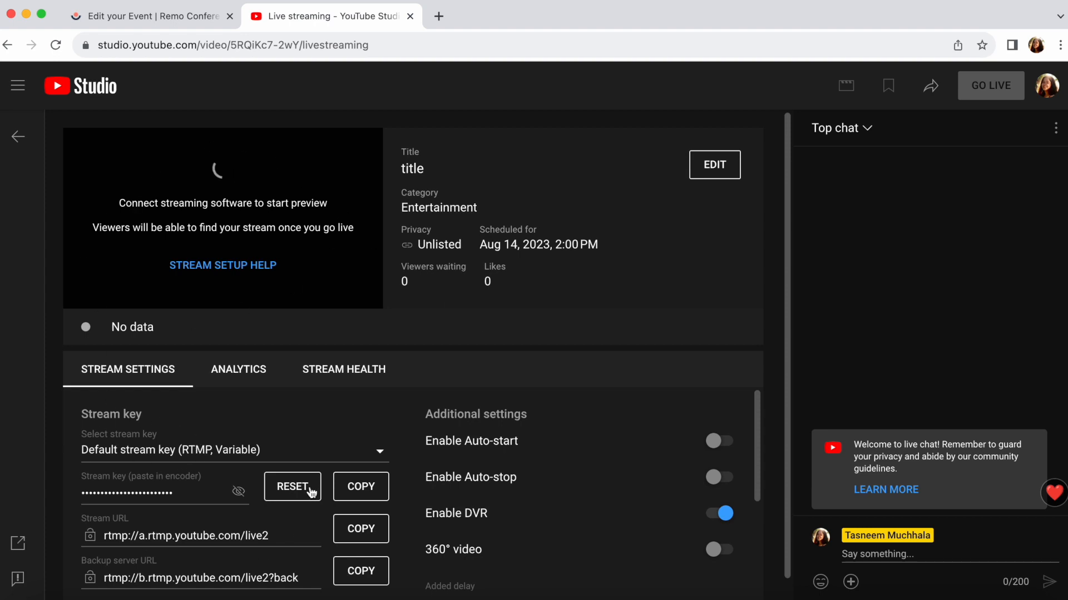
pyautogui.moveTo(362, 410)
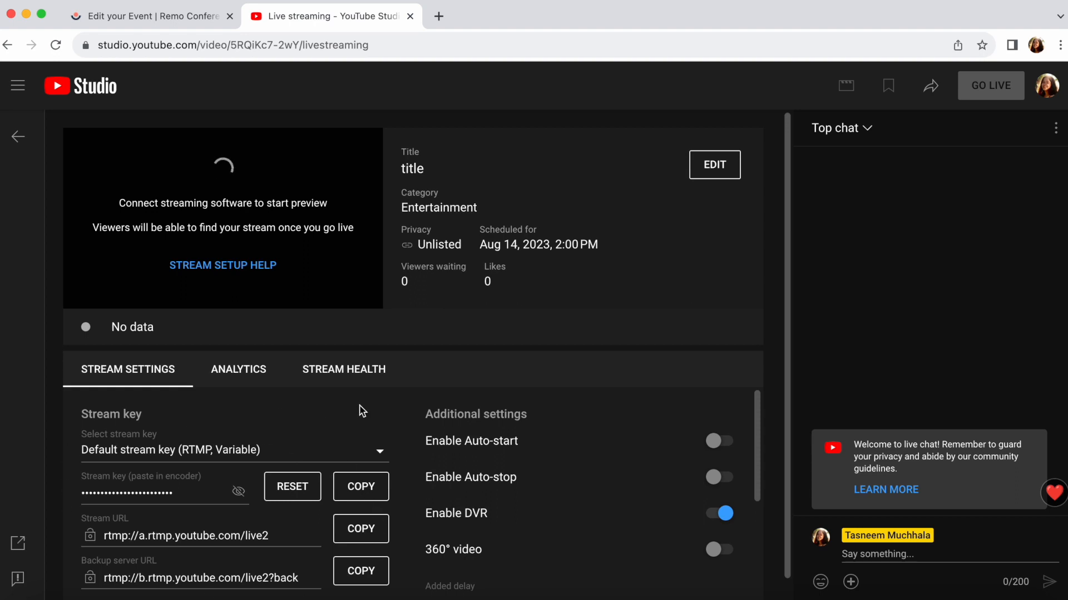
pyautogui.moveTo(619, 404)
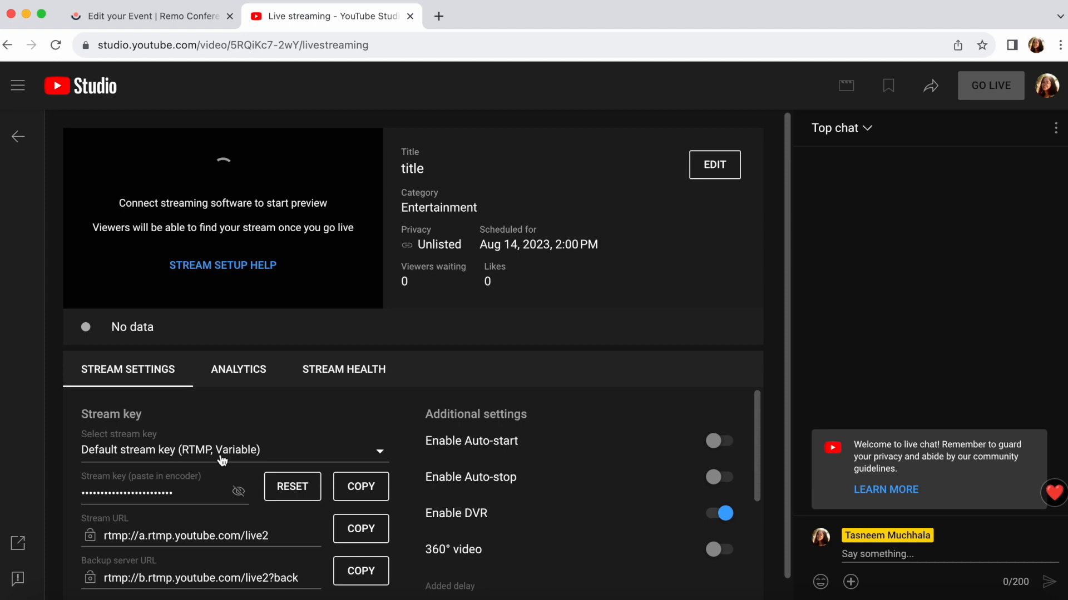
pyautogui.moveTo(552, 363)
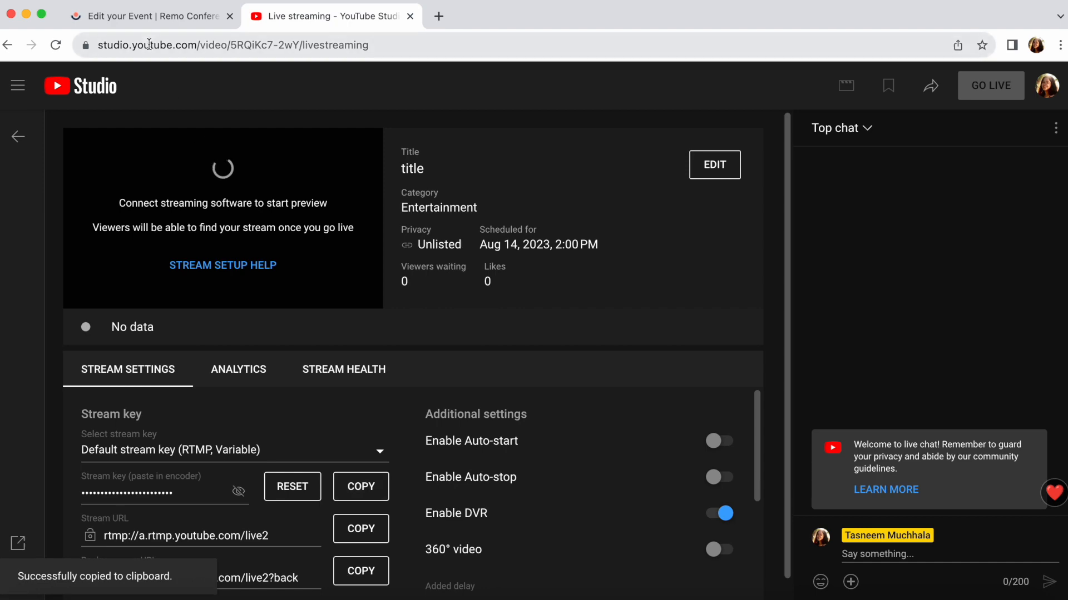
# Step: Fill the destination with YouTube's stream URL and key, name it 'Youtube Live Demo', and save it
pyautogui.click(150, 16)
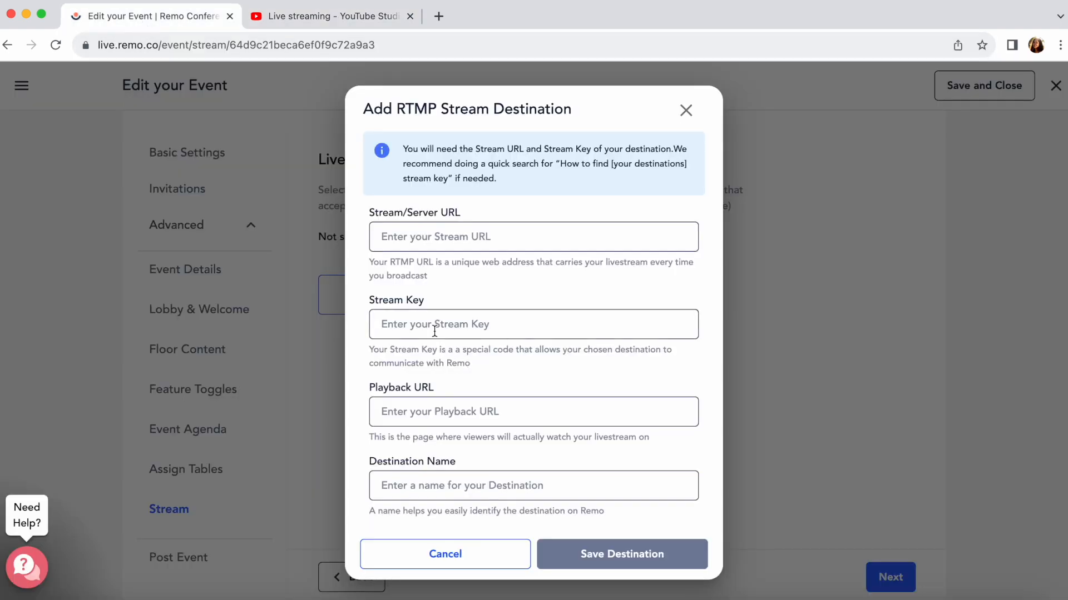
pyautogui.click(331, 15)
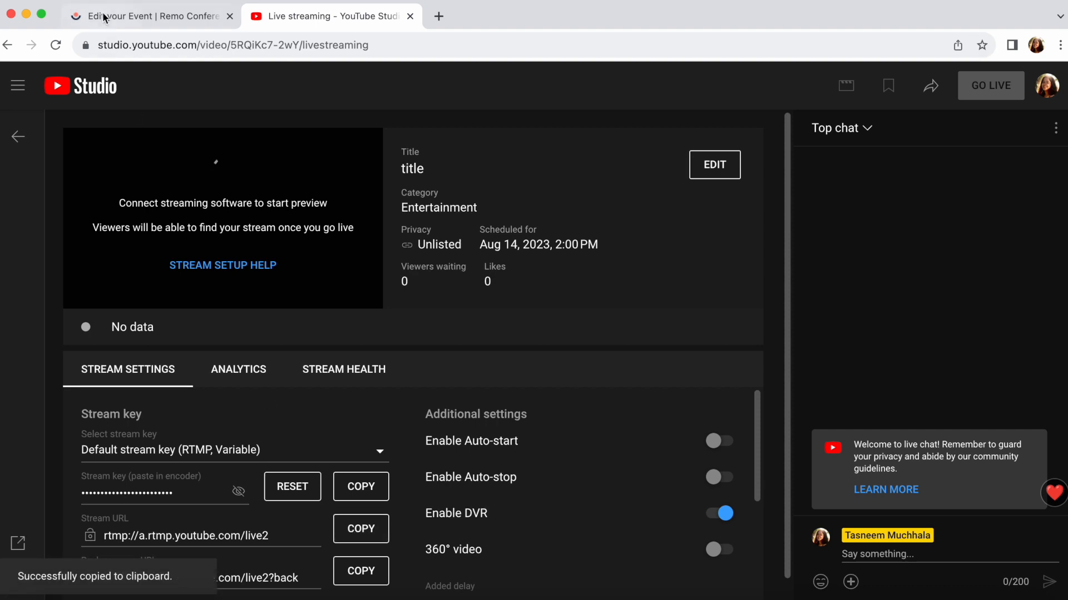
pyautogui.click(150, 15)
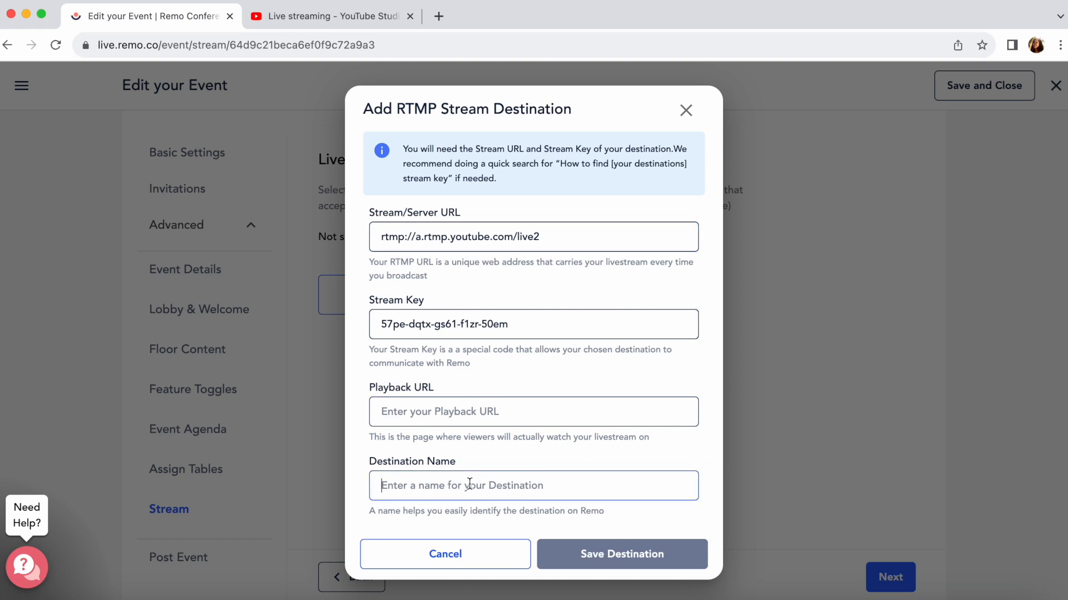
pyautogui.write('Youtube L')
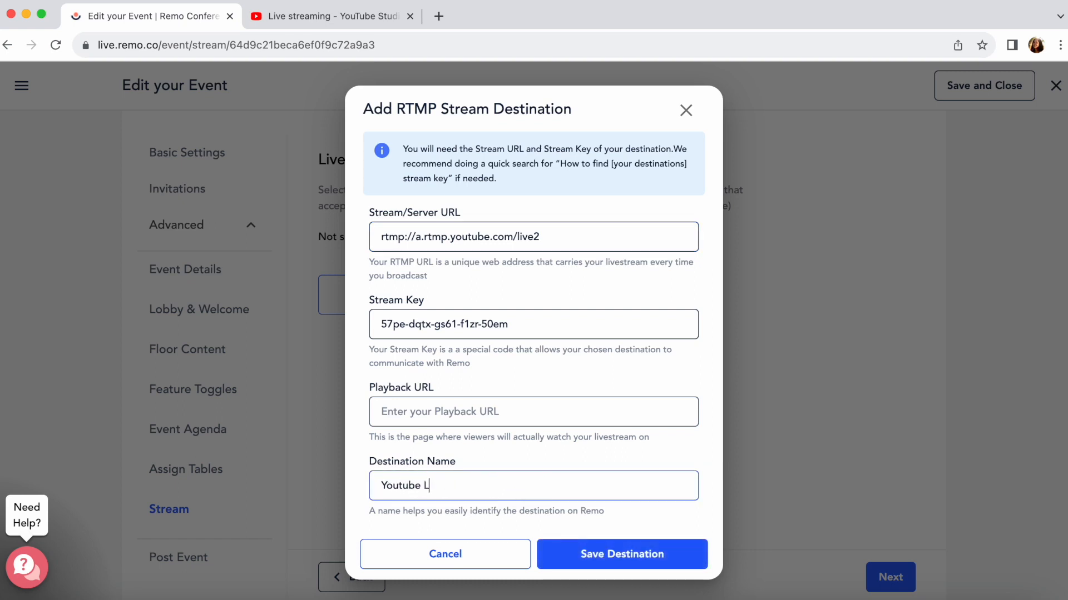
pyautogui.write('ive Demo')
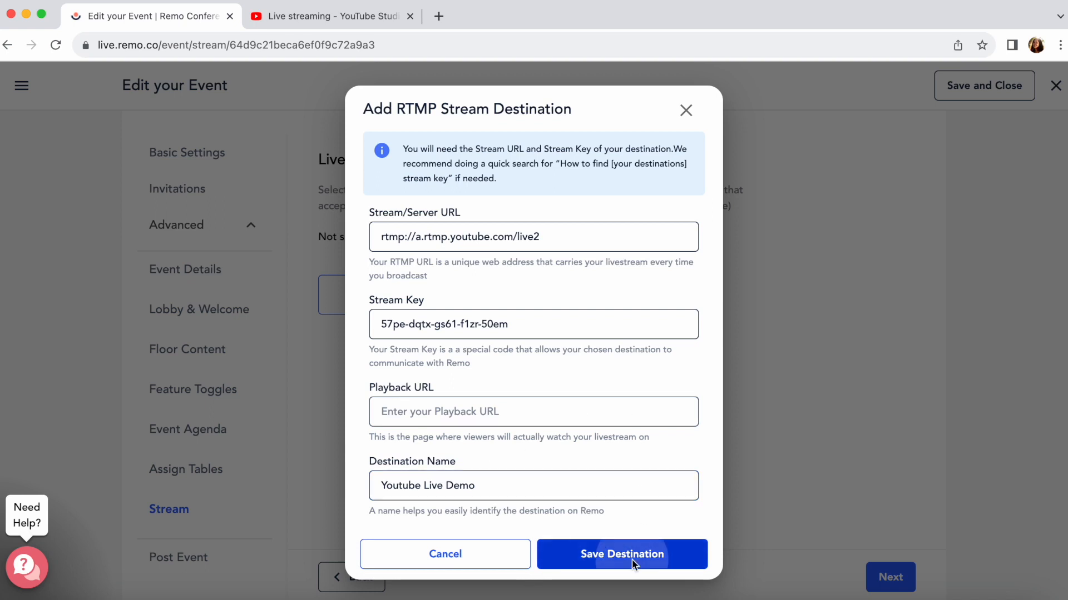
pyautogui.click(621, 554)
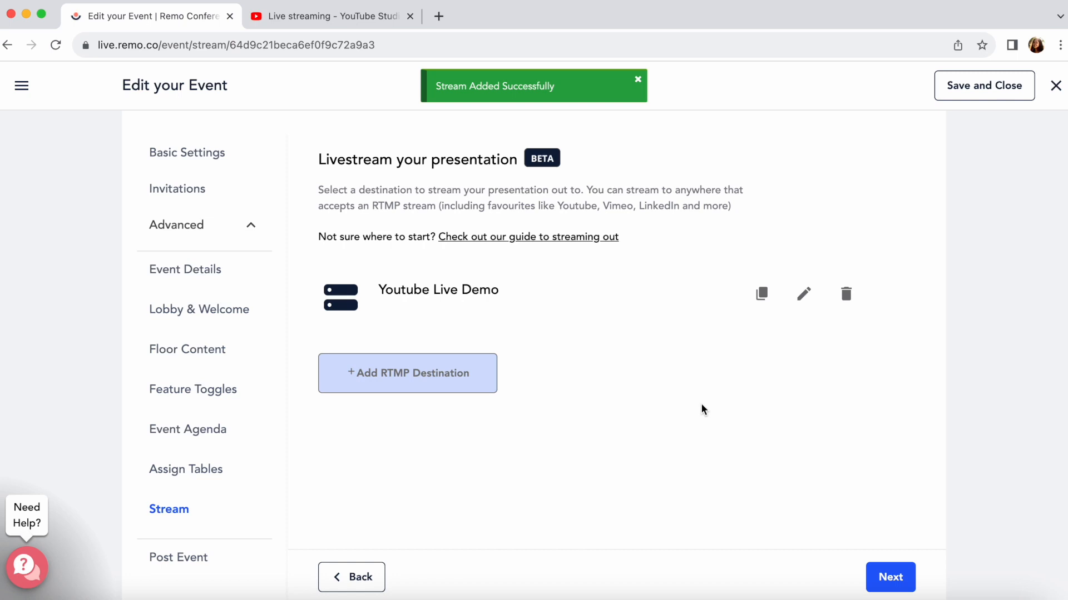
pyautogui.moveTo(814, 302)
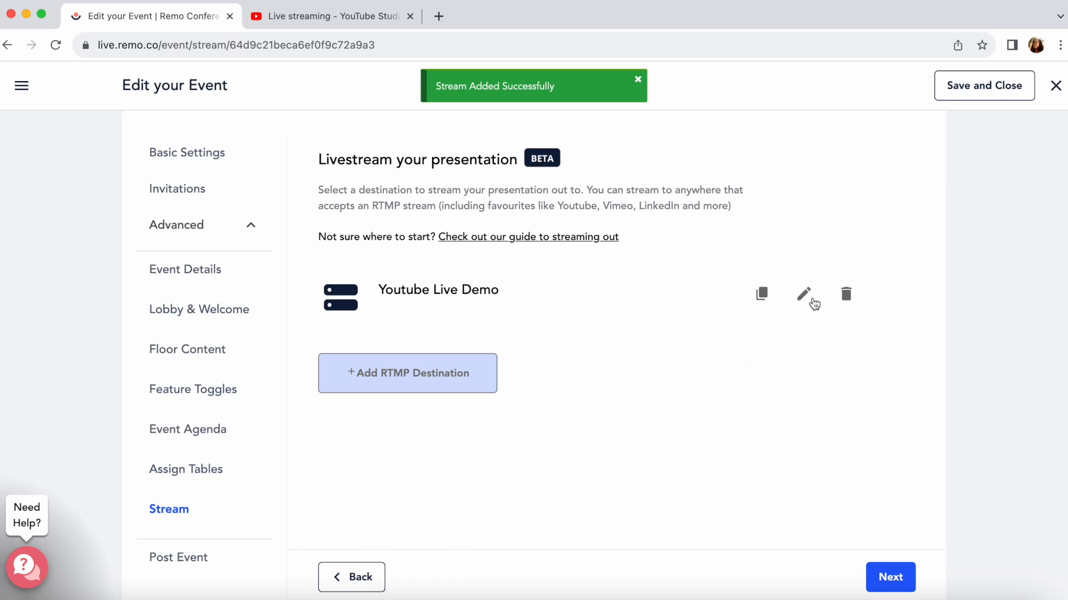
pyautogui.moveTo(810, 301)
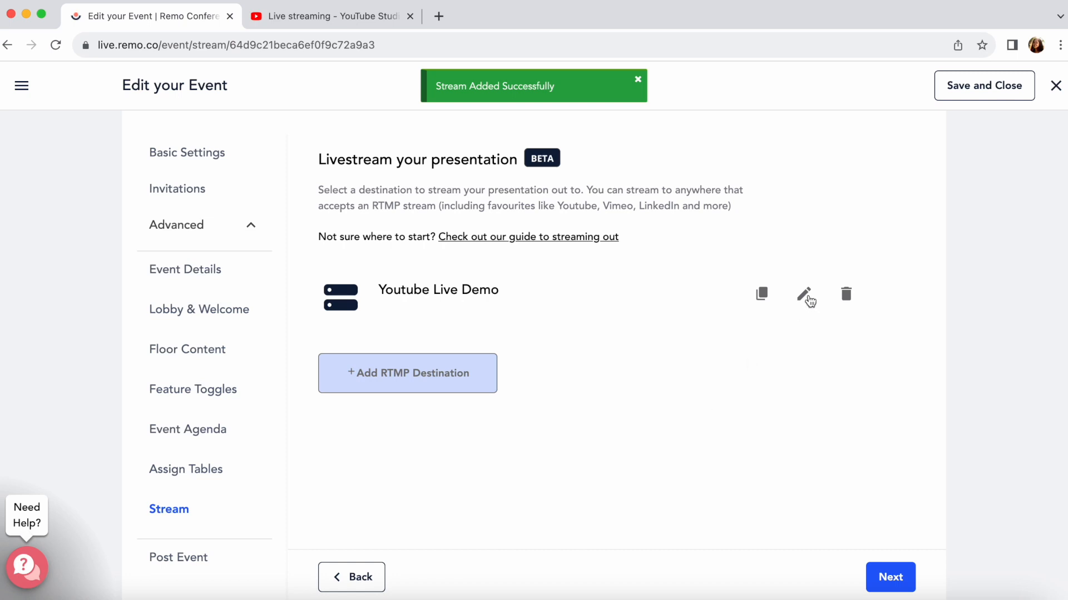
pyautogui.moveTo(795, 298)
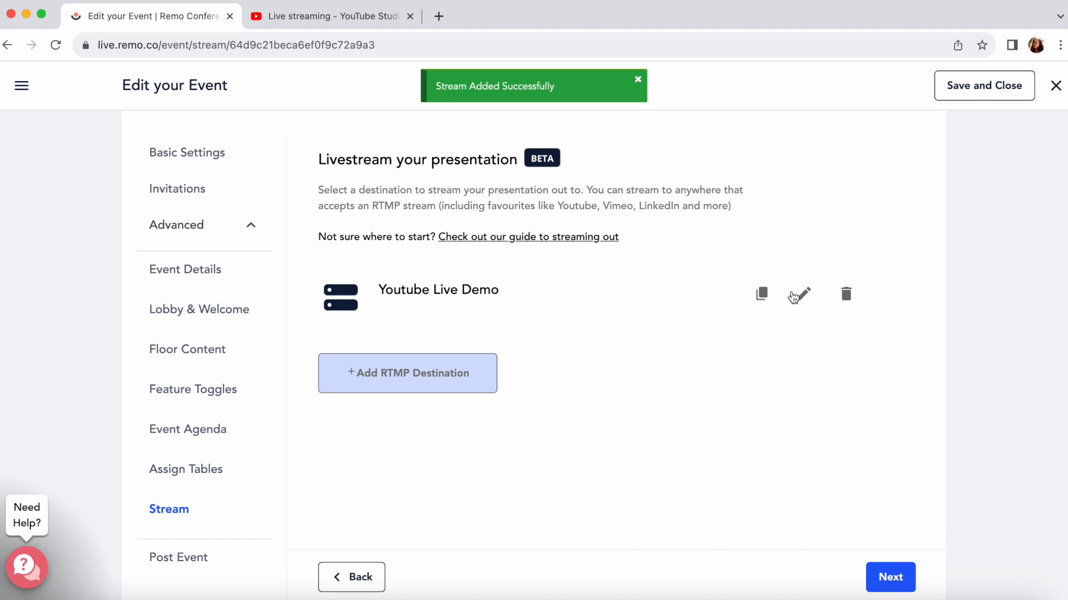
pyautogui.moveTo(808, 289)
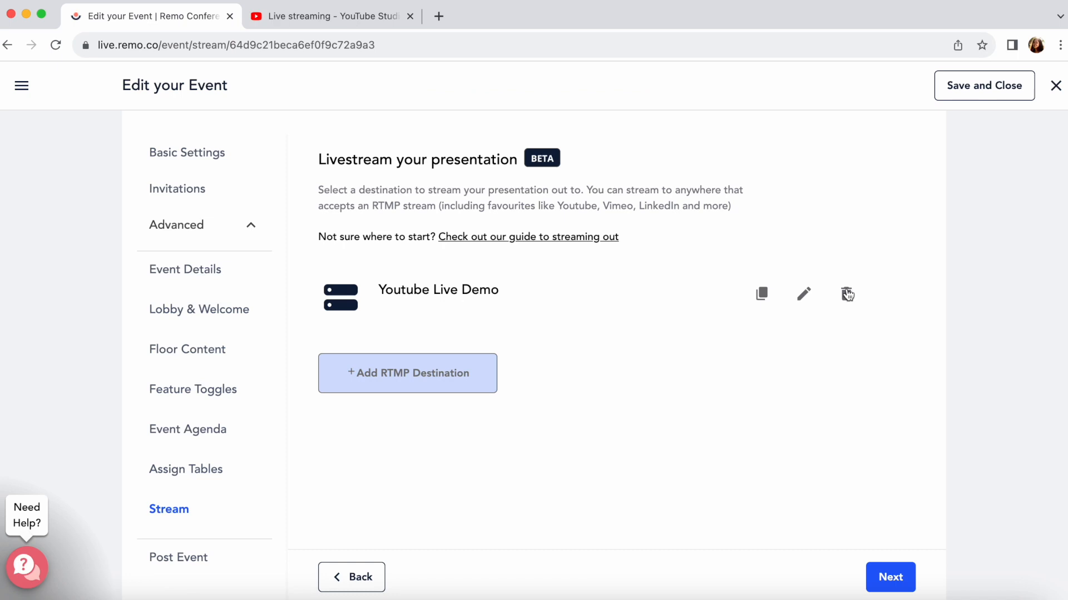
pyautogui.click(848, 293)
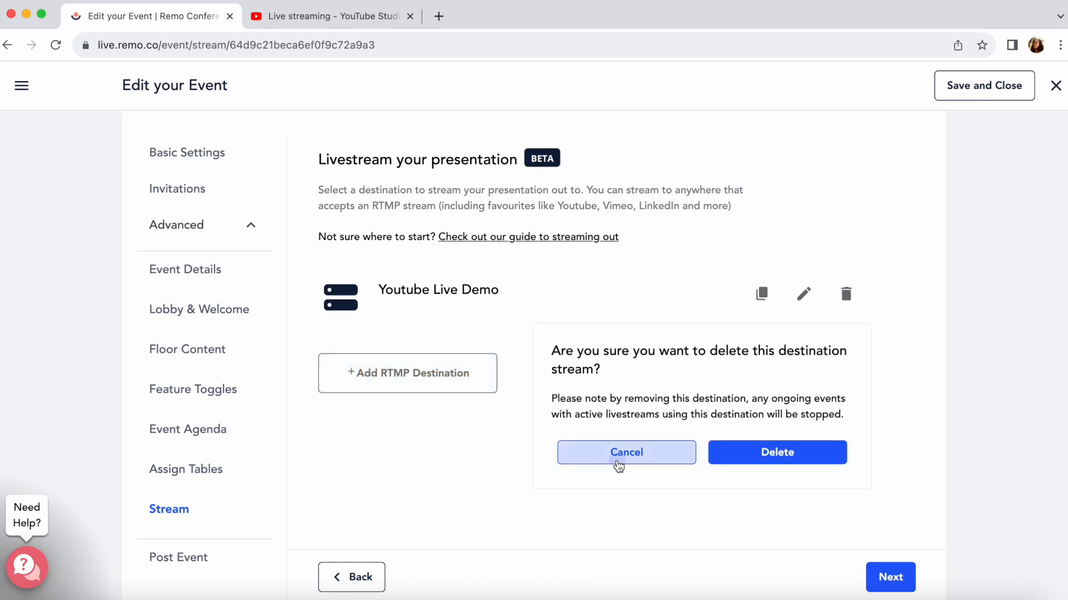
pyautogui.click(625, 453)
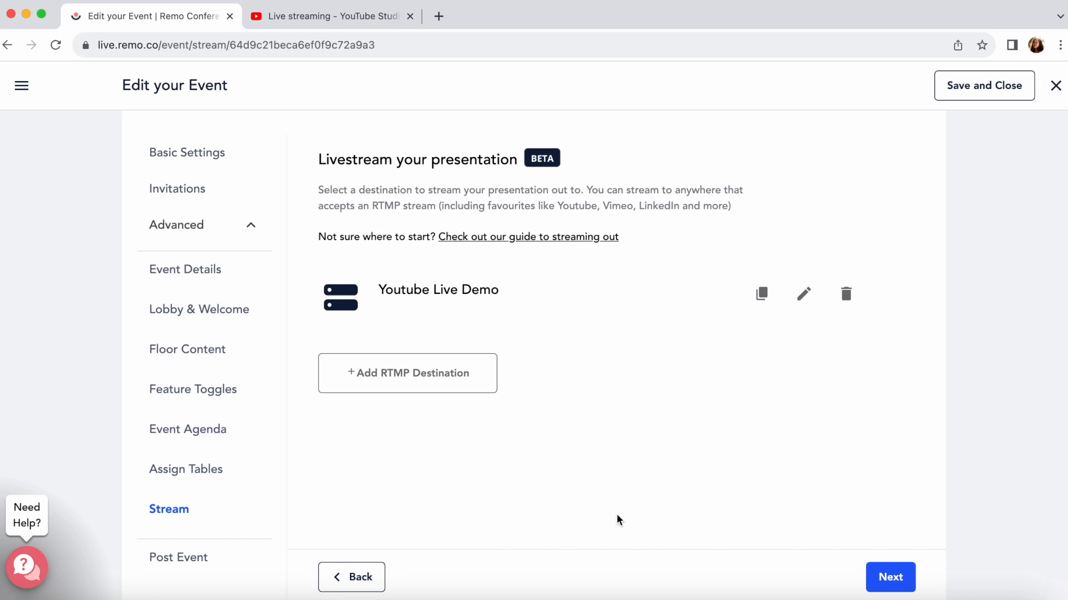
pyautogui.moveTo(984, 85)
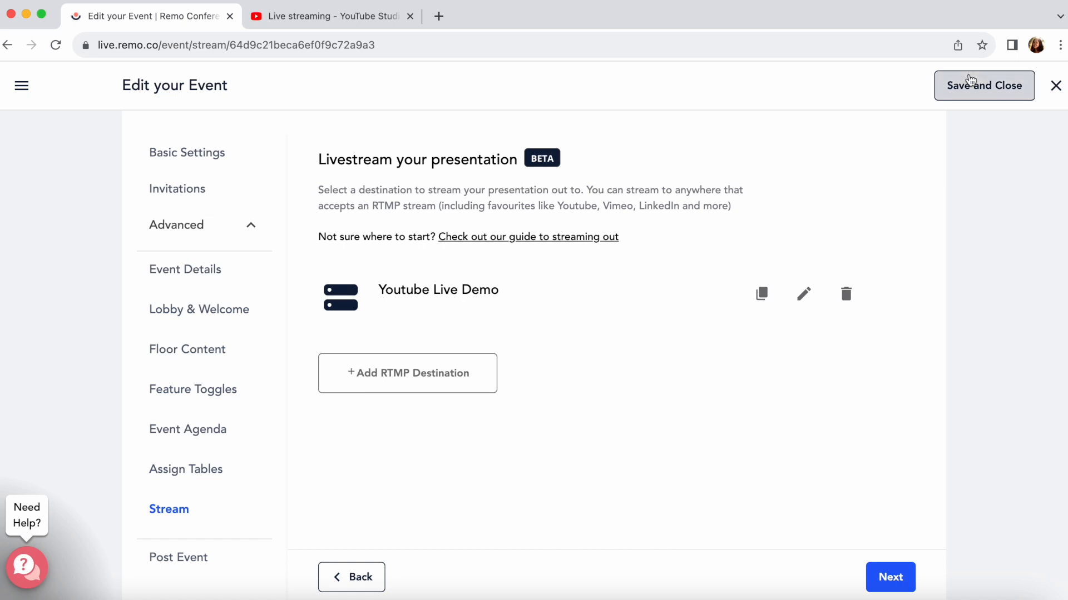
# Step: Save and close the event editor, join the RTMP Out Demonstration event, and begin presenting
pyautogui.click(983, 86)
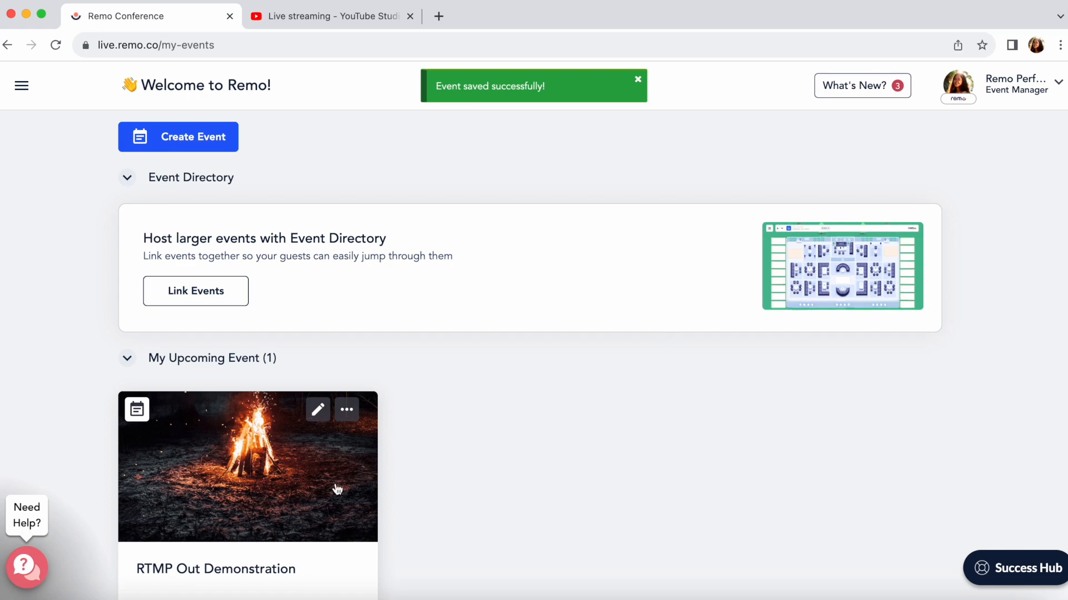
pyautogui.click(247, 467)
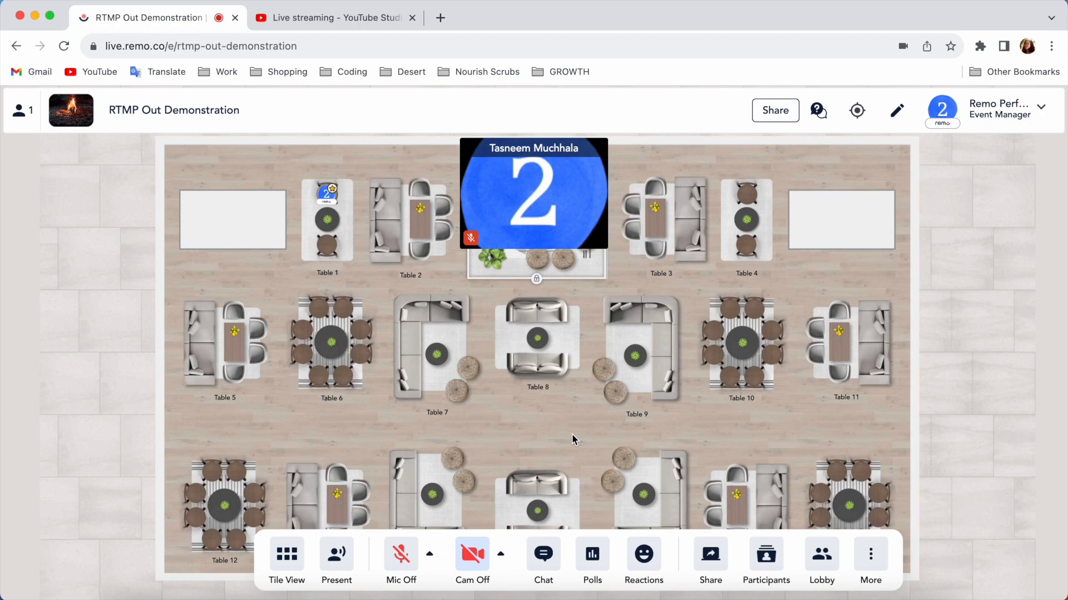
pyautogui.click(336, 558)
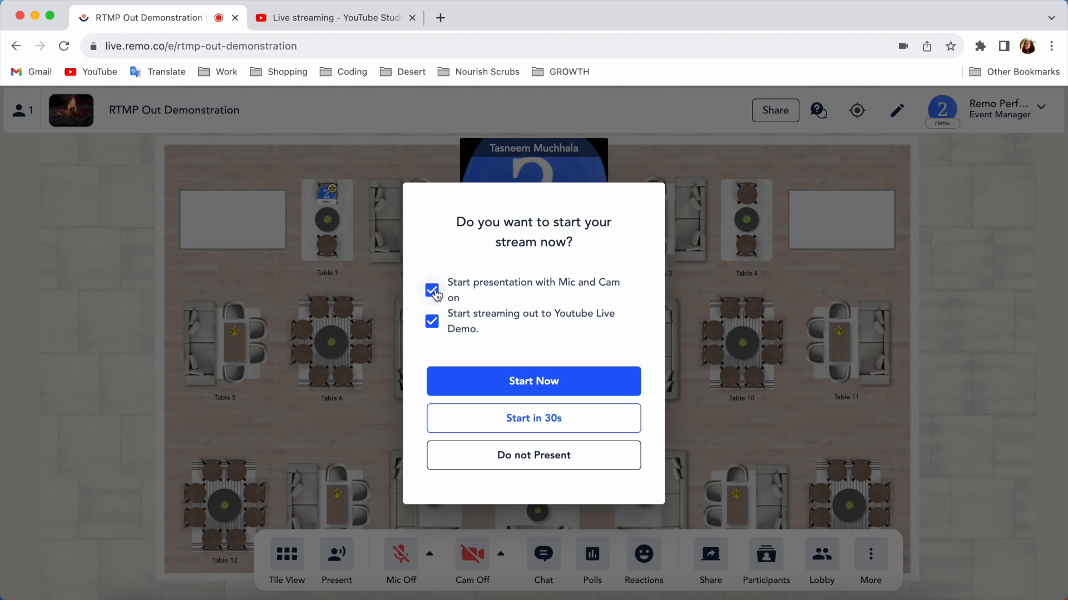
# Step: Start the presentation with streaming out to Youtube Live Demo kept enabled
pyautogui.click(431, 290)
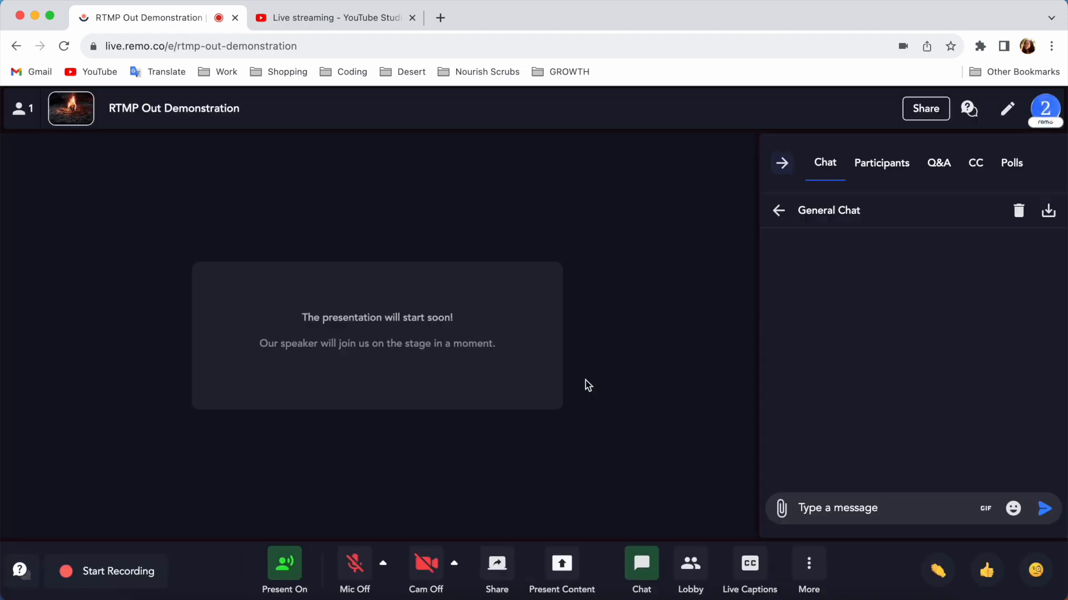
pyautogui.moveTo(478, 477)
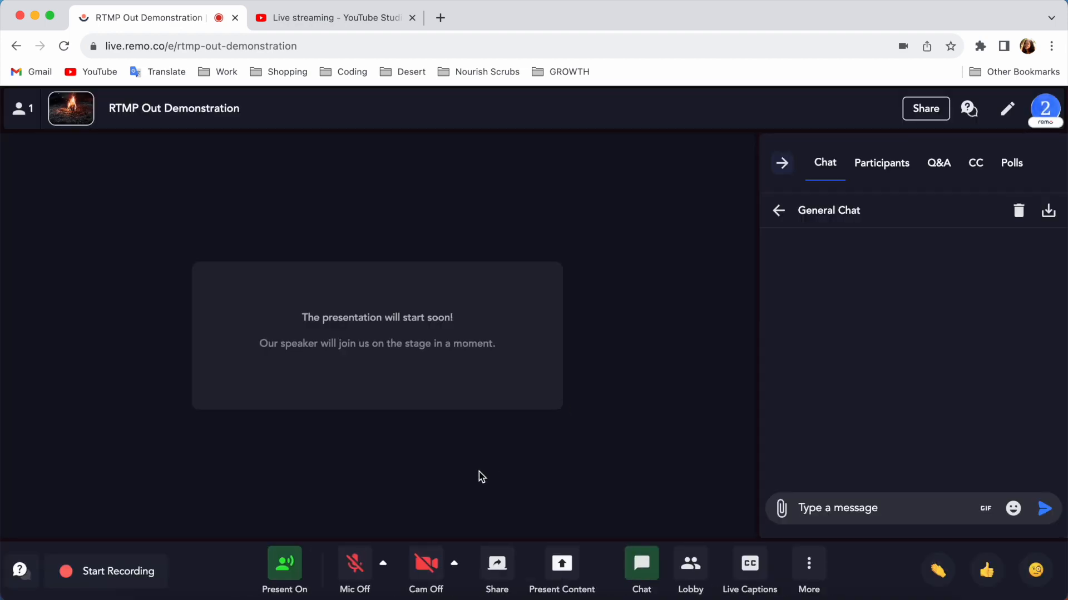
# Step: Turn on camera and microphone, then share the window showing the Remo website
pyautogui.click(425, 564)
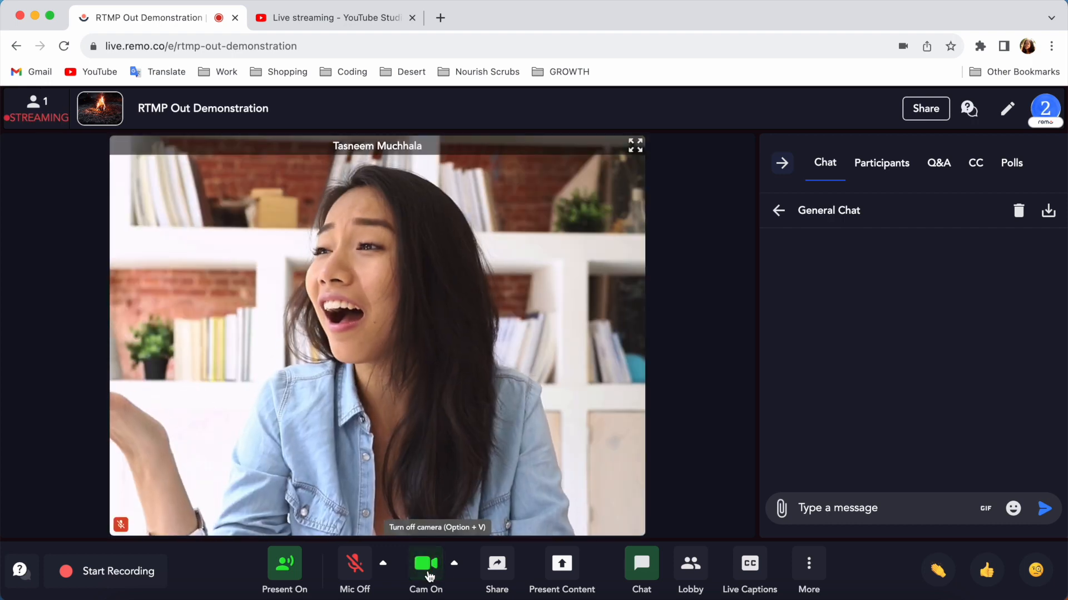
pyautogui.click(353, 562)
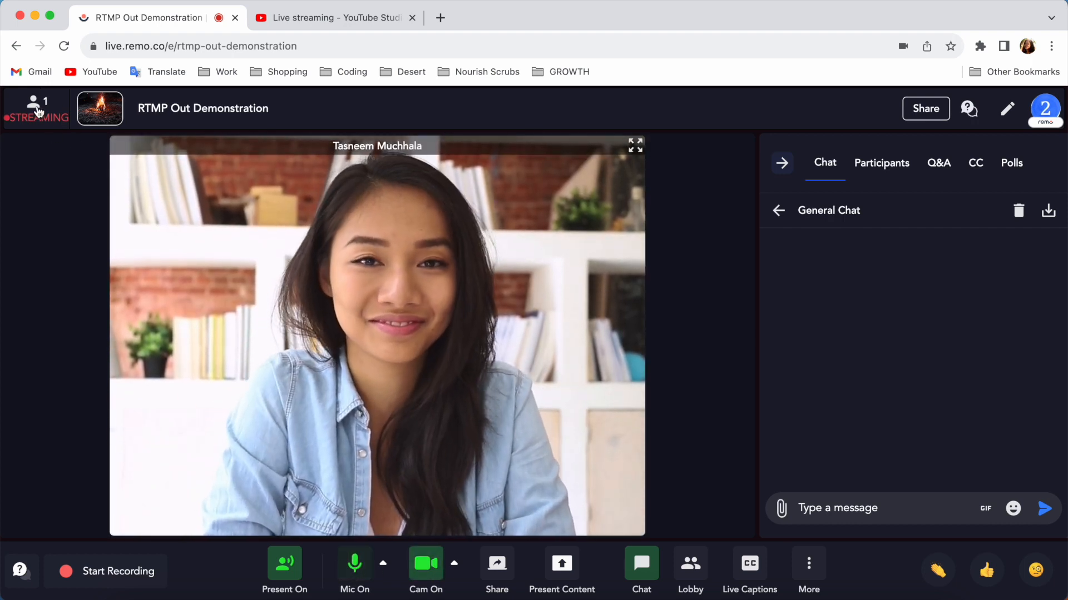
pyautogui.click(333, 18)
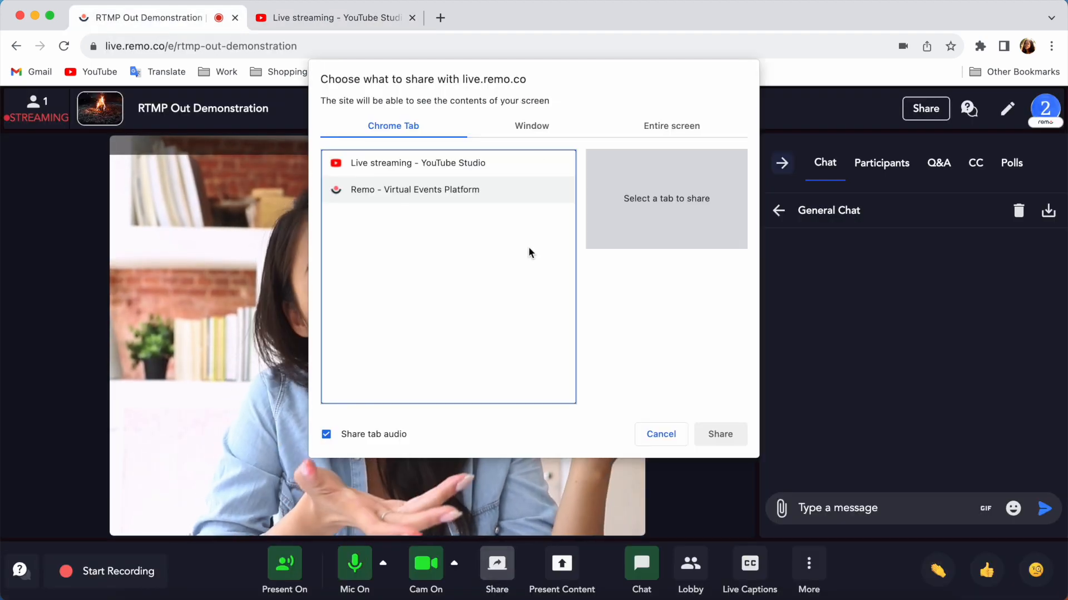
pyautogui.click(719, 435)
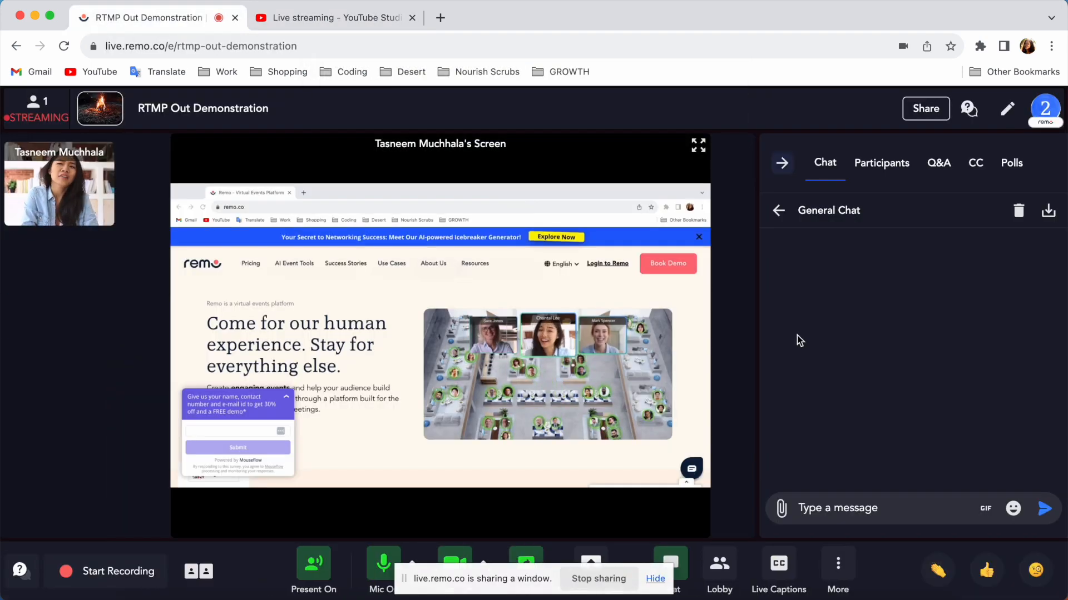
pyautogui.click(329, 18)
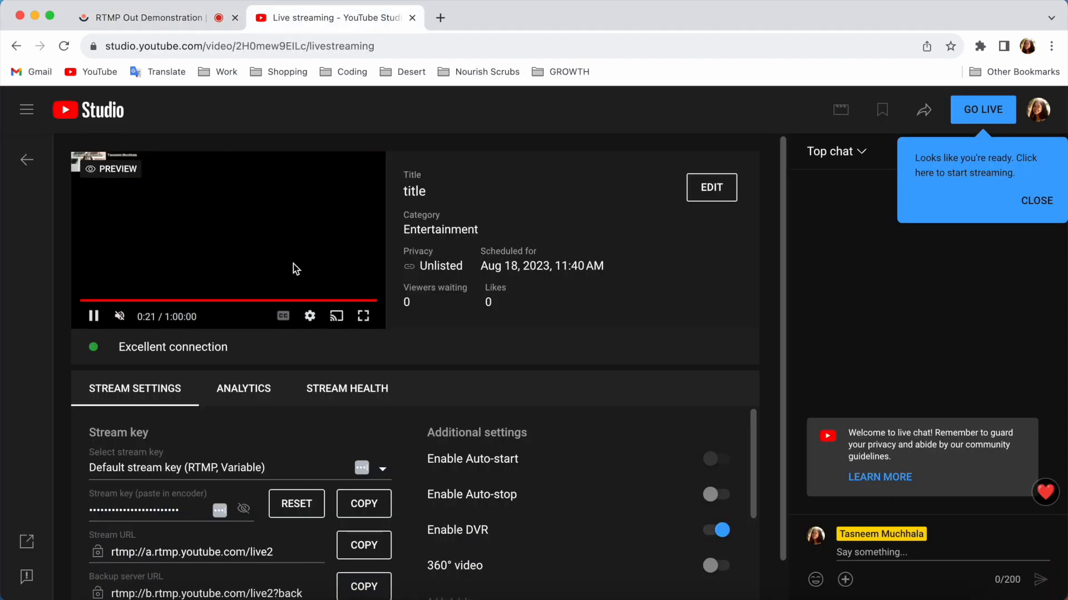
# Step: Go live on YouTube Studio, check the stream's viewer analytics, and return to the Remo event
pyautogui.click(147, 17)
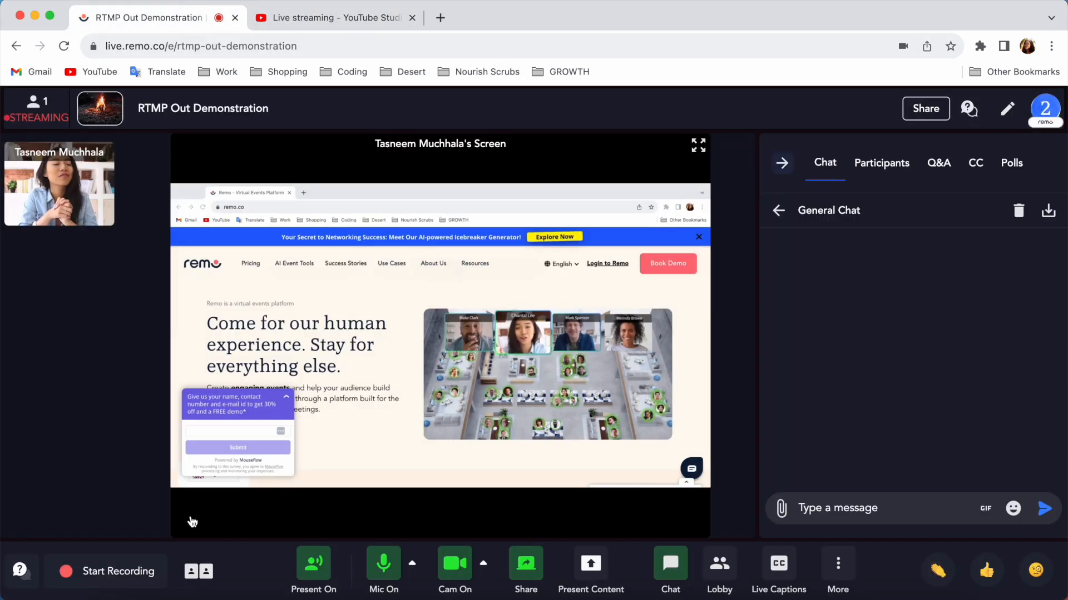
pyautogui.click(333, 17)
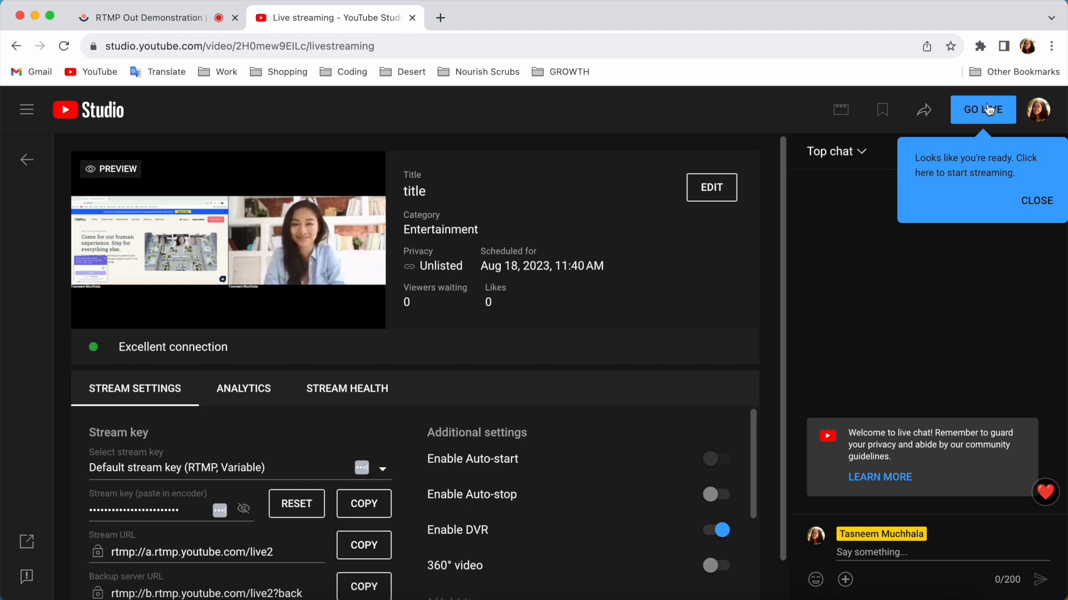
pyautogui.click(982, 111)
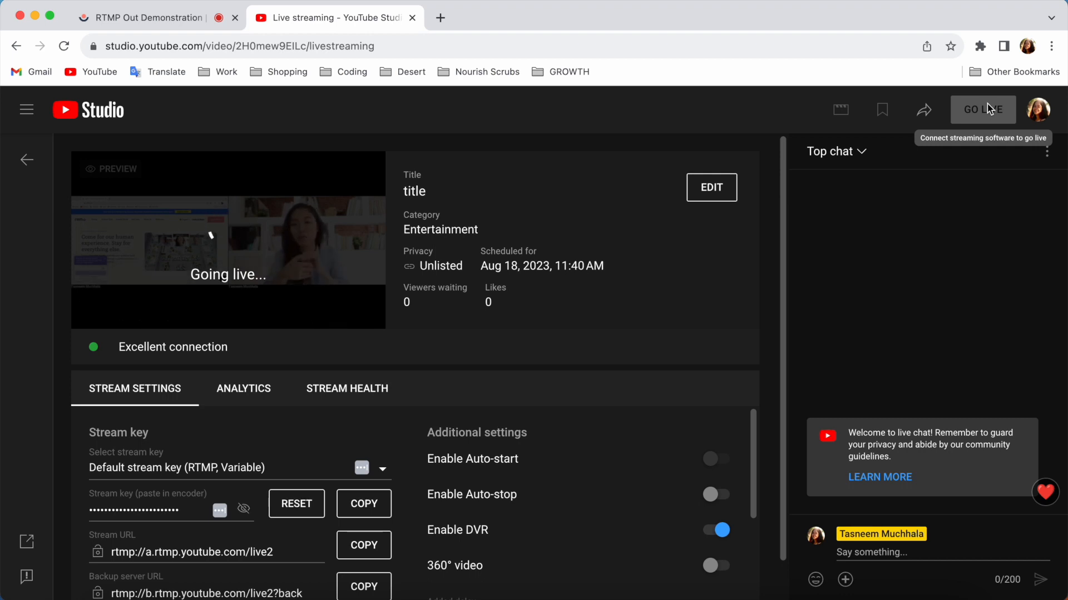
pyautogui.click(982, 110)
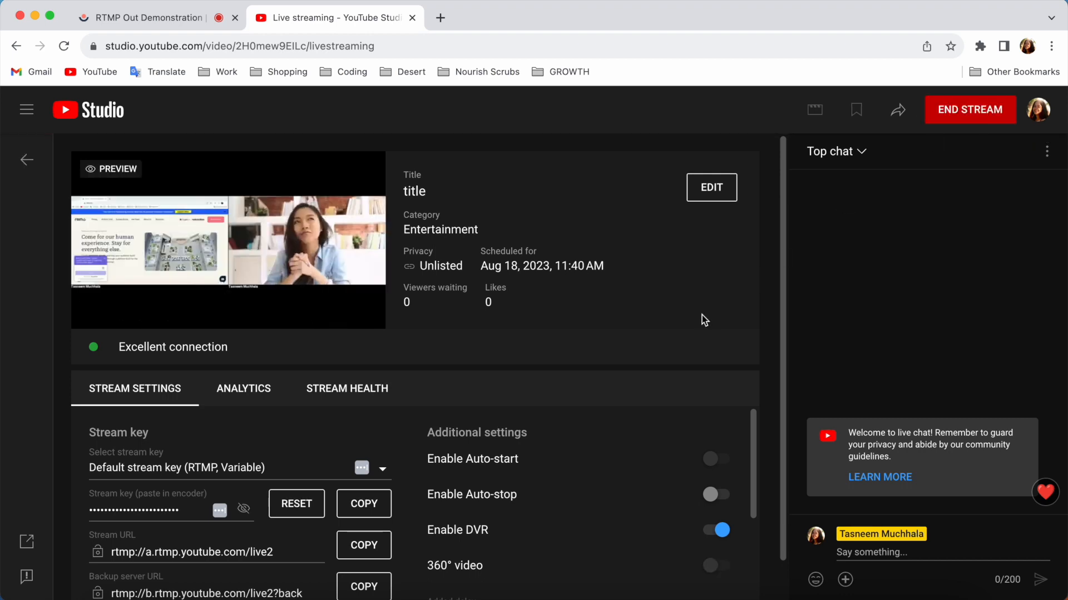
pyautogui.click(244, 388)
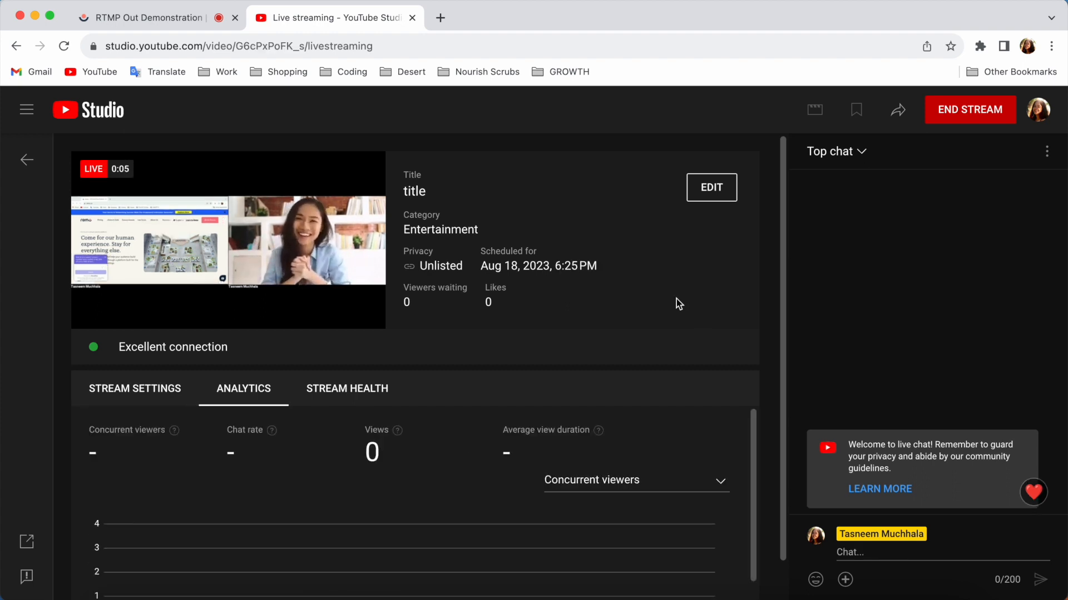
pyautogui.moveTo(272, 108)
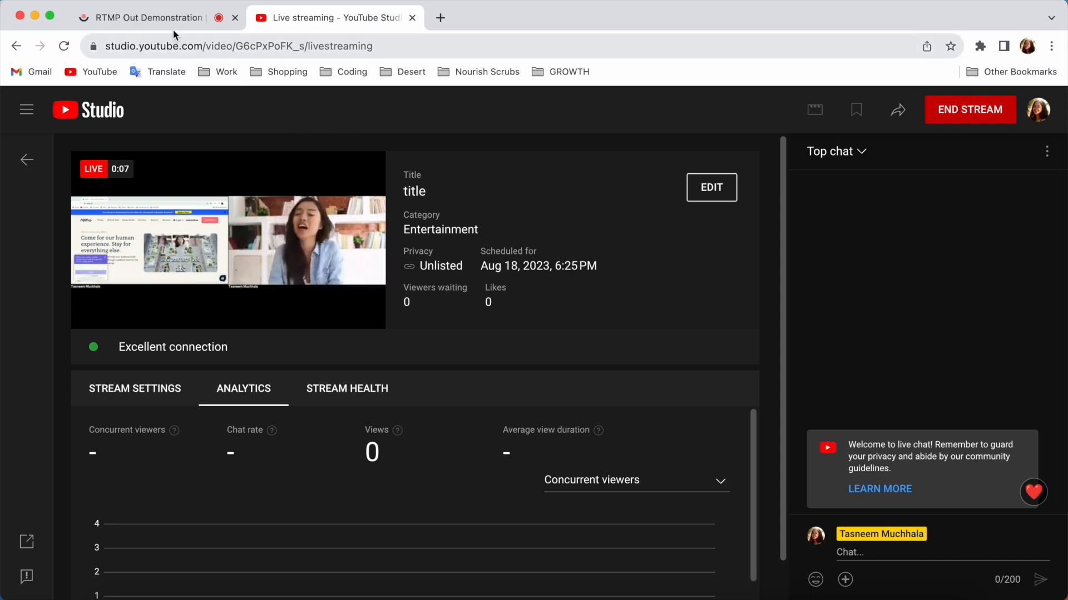
pyautogui.click(148, 17)
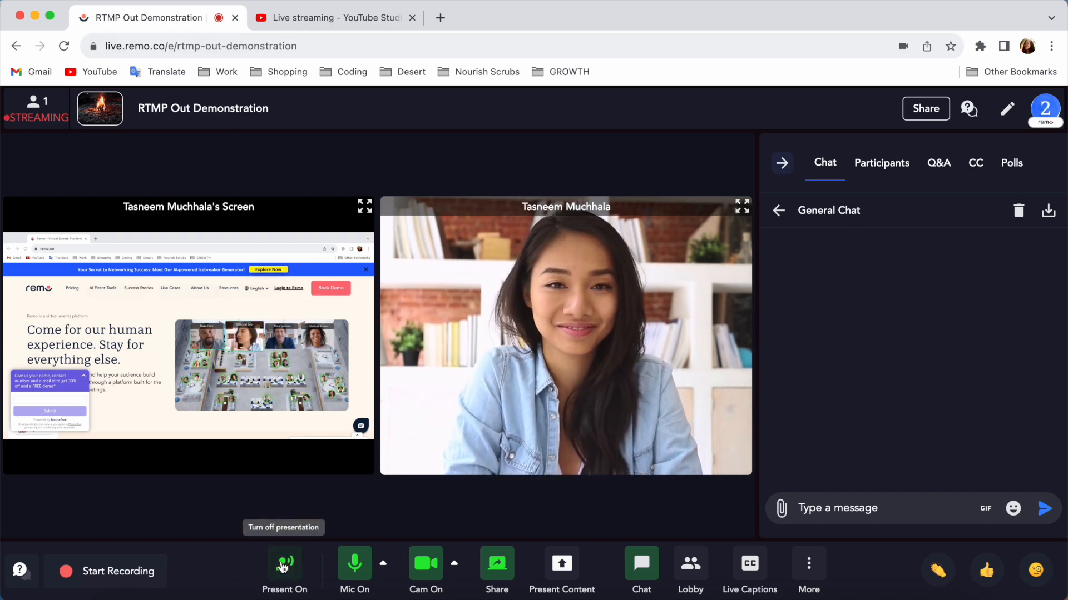
# Step: Bring up the end-presentation prompt and choose 'No, Stay Here' to keep presenting
pyautogui.click(283, 564)
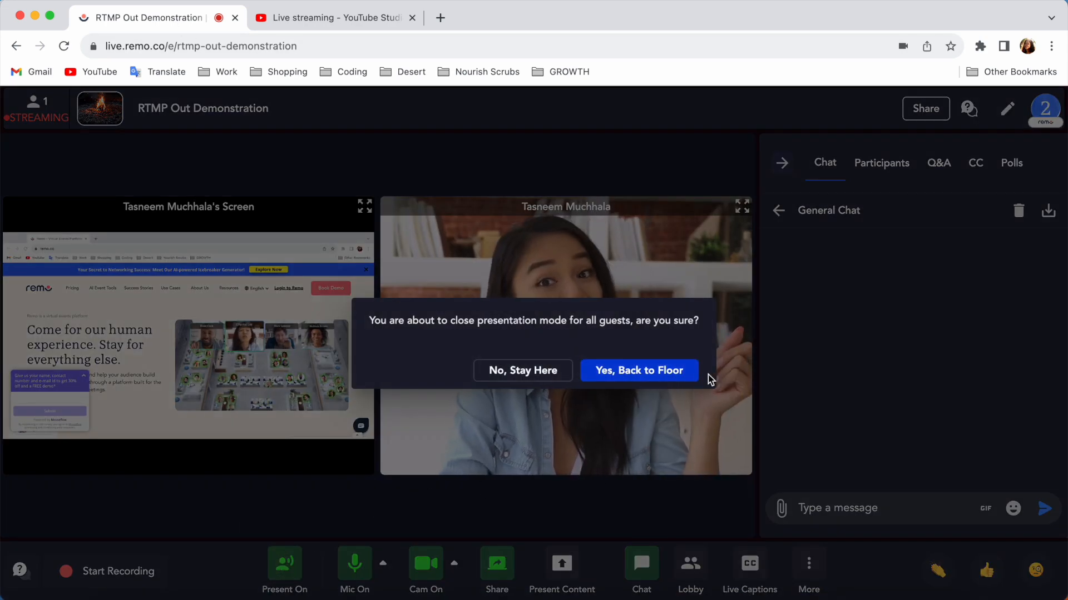
pyautogui.moveTo(632, 394)
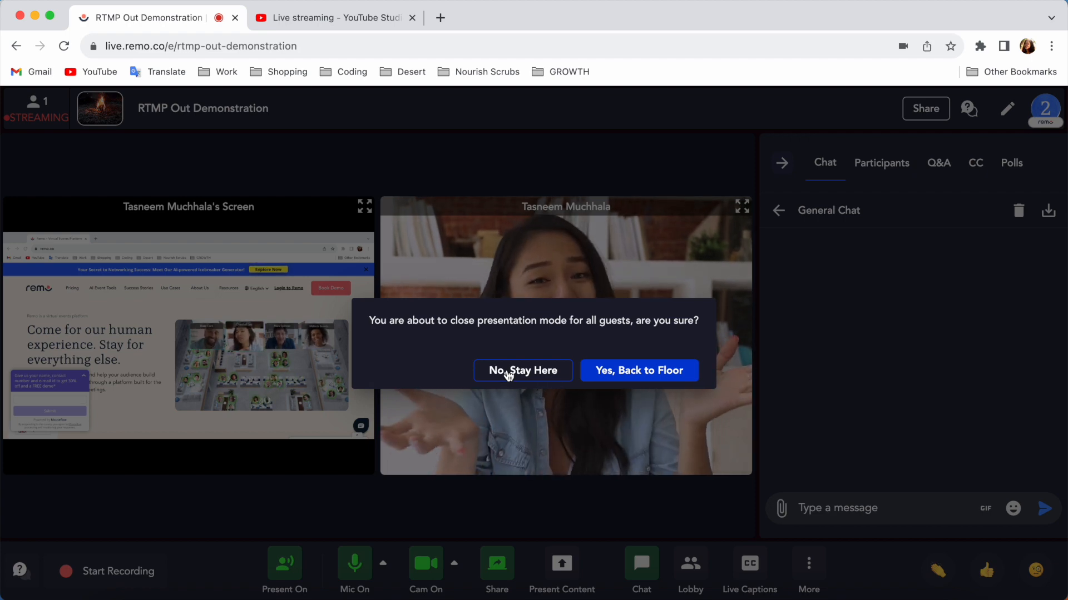
pyautogui.click(523, 370)
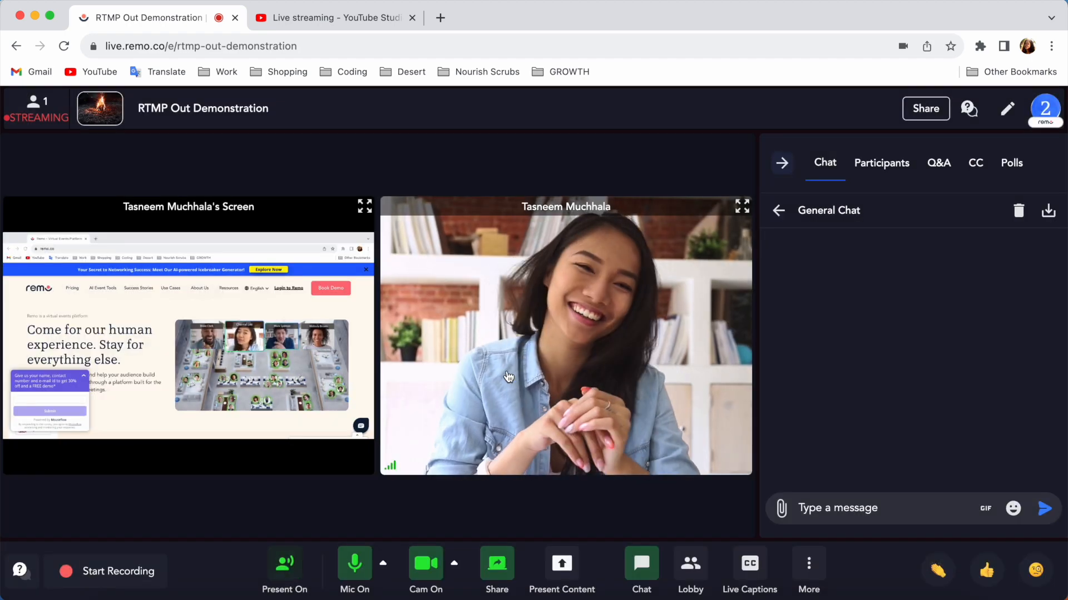
pyautogui.moveTo(1007, 109)
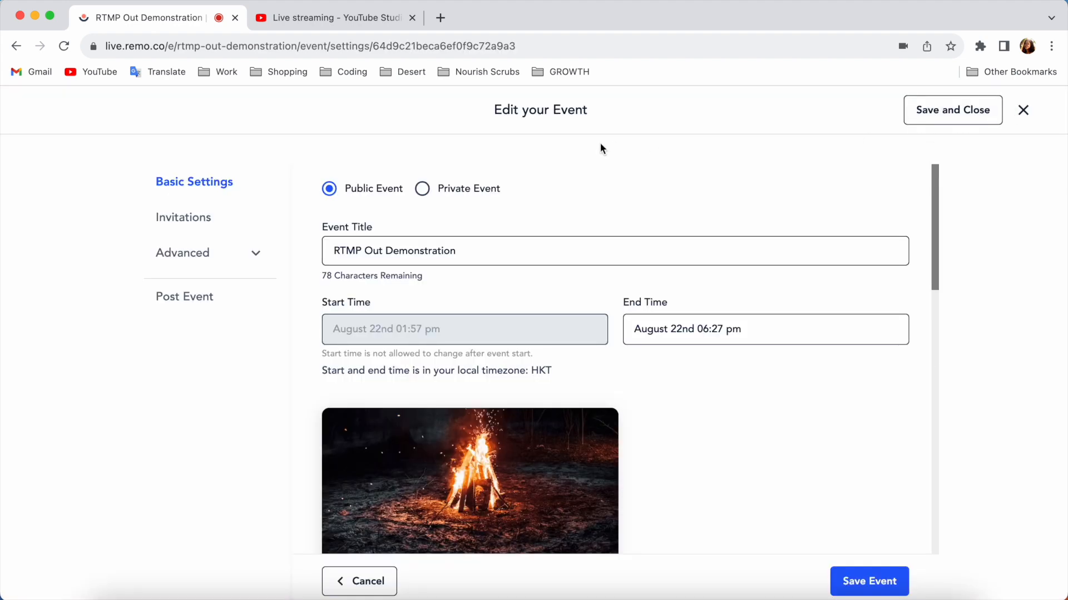
# Step: Under Advanced > Stream, delete the Youtube Live Demo destination and save the event
pyautogui.click(181, 252)
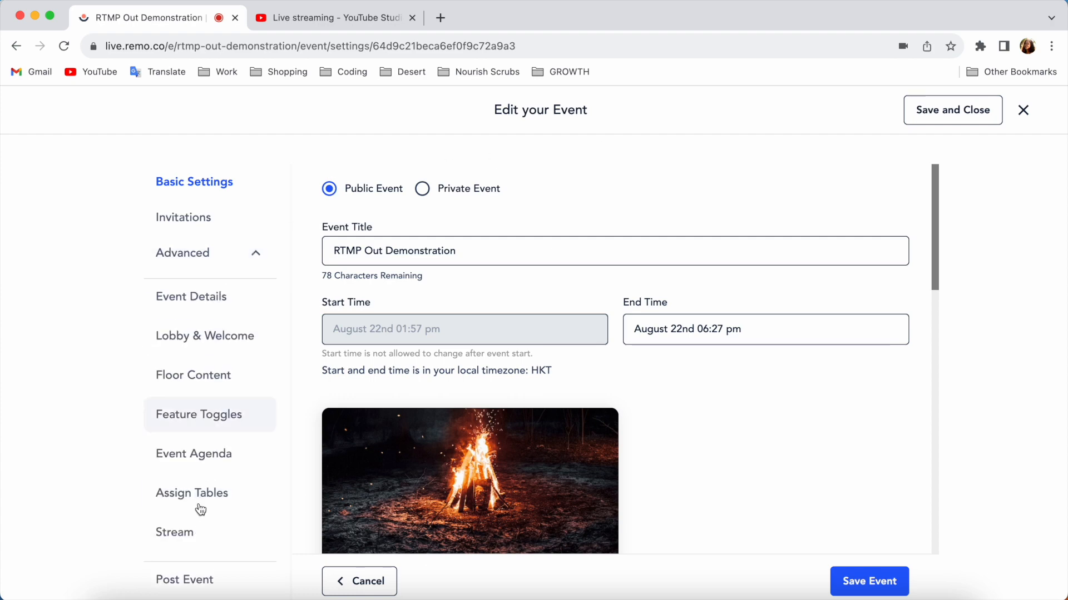
pyautogui.click(175, 532)
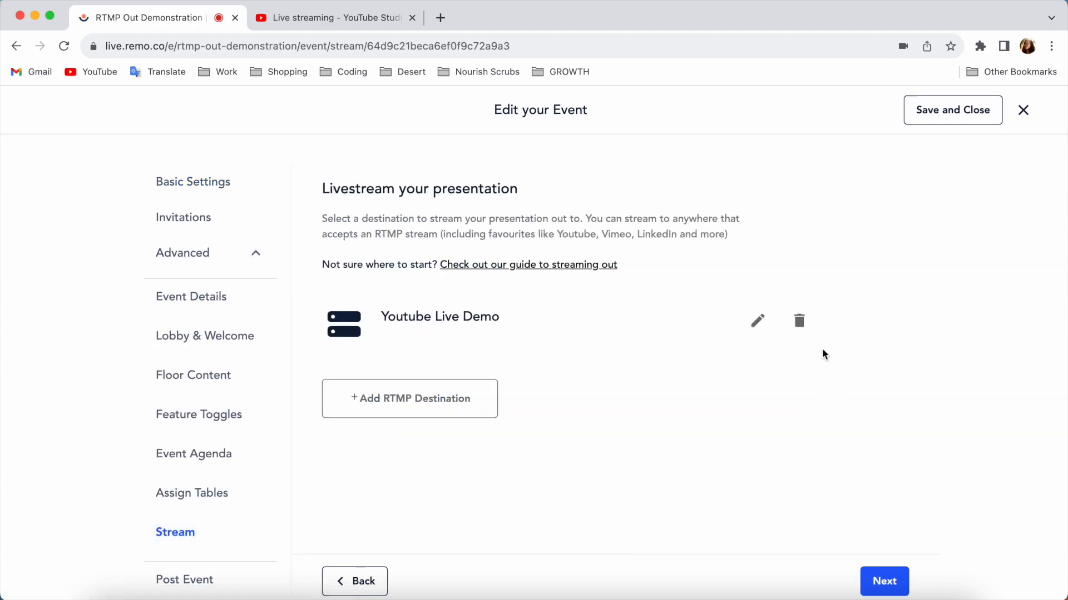
pyautogui.click(799, 320)
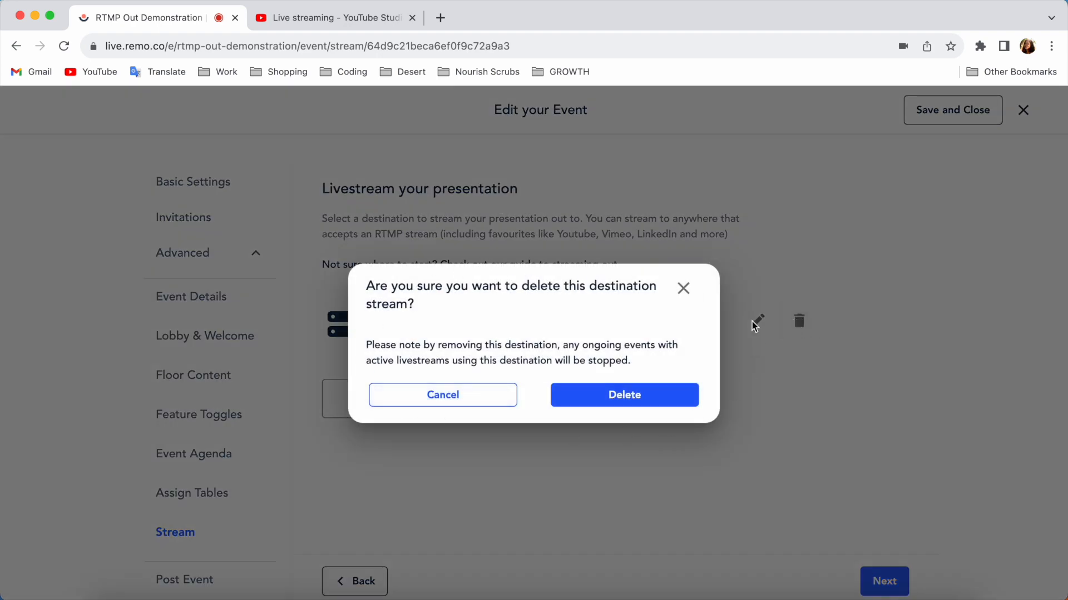
pyautogui.moveTo(618, 436)
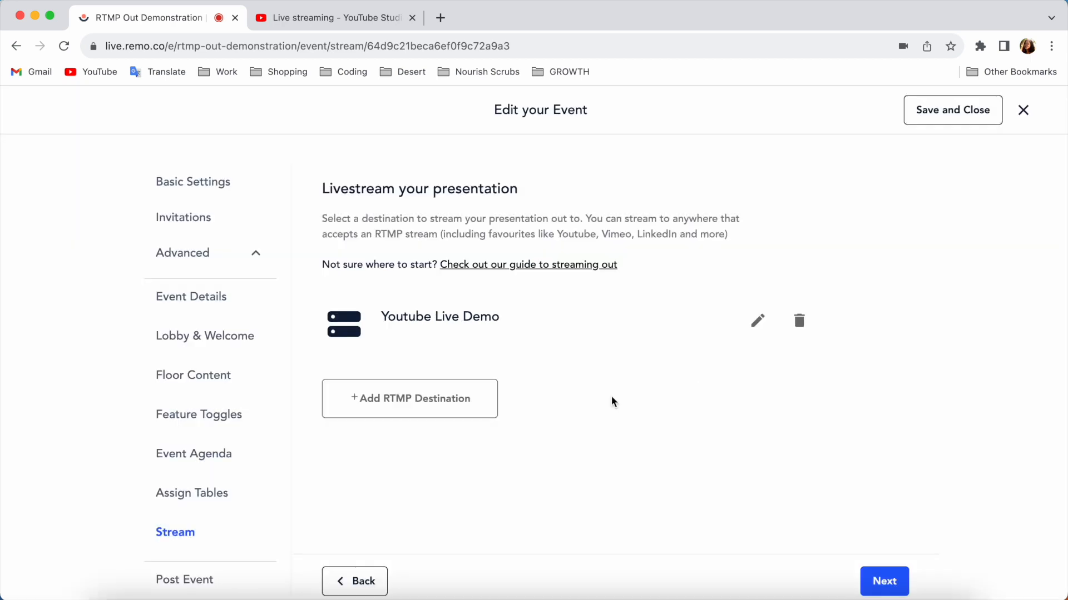
pyautogui.click(799, 320)
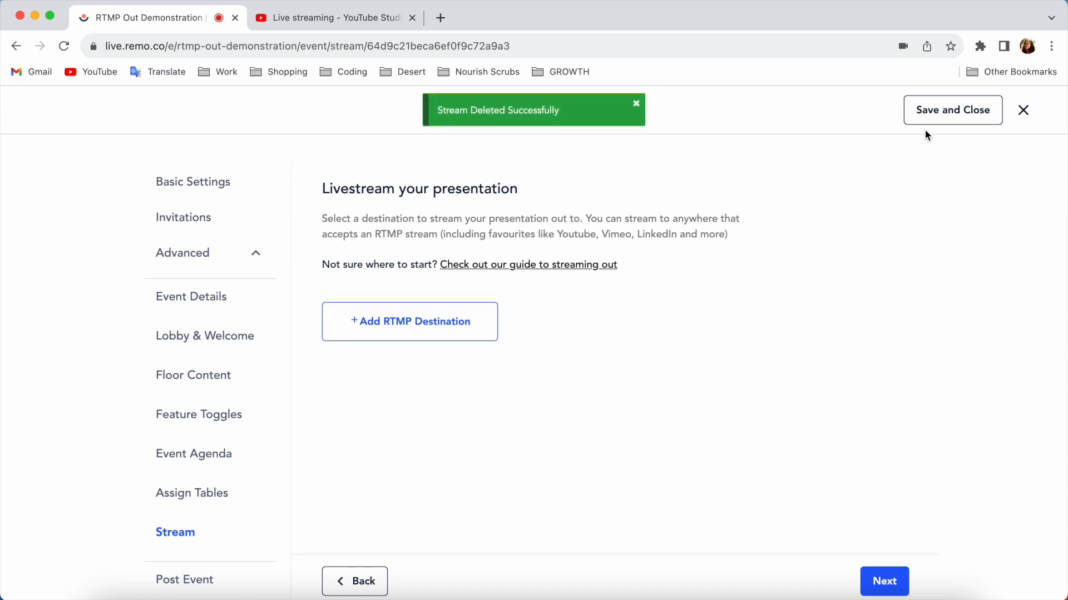
pyautogui.click(952, 110)
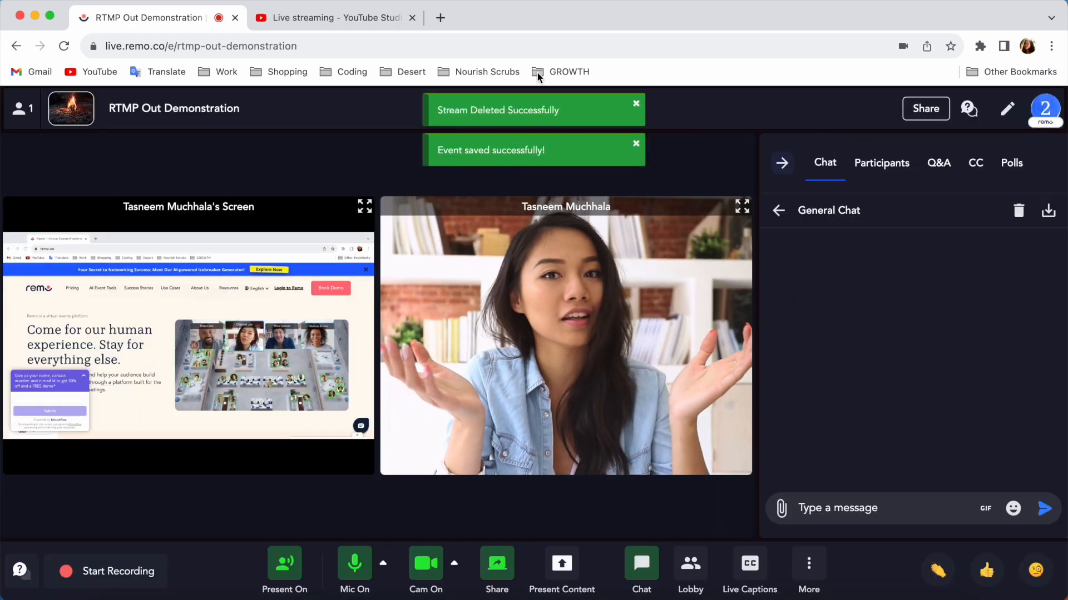
# Step: Switch to the YouTube Studio live stream page, now reporting 'No data'
pyautogui.click(333, 18)
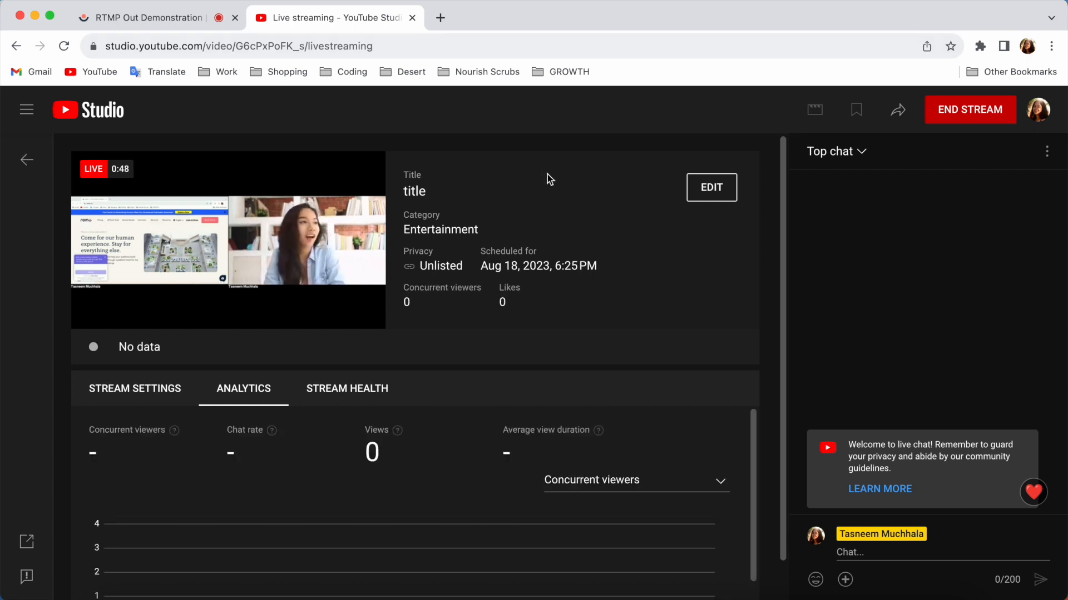
pyautogui.moveTo(169, 348)
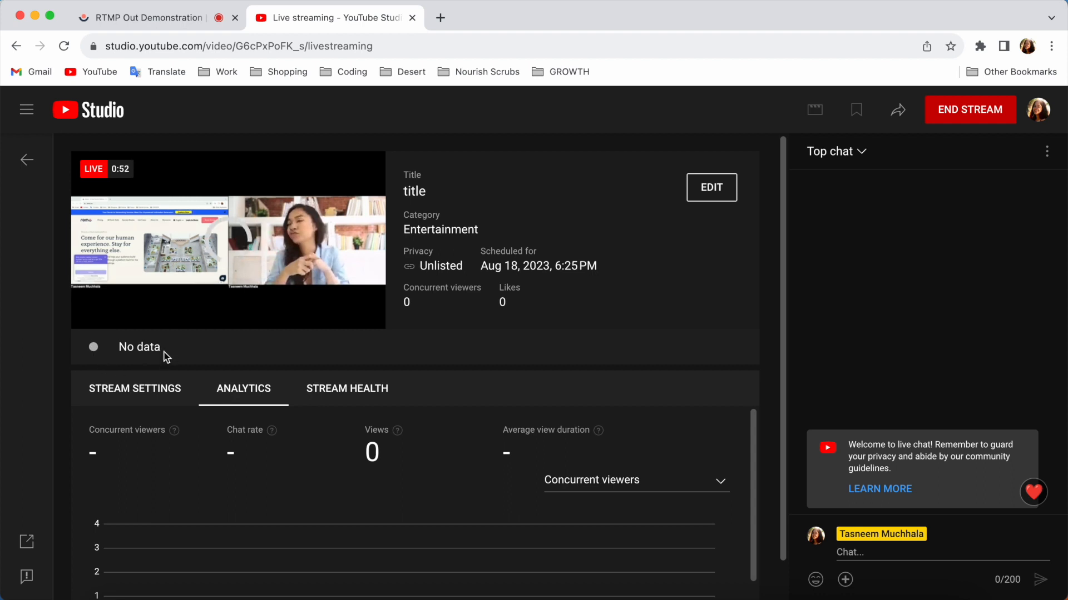
pyautogui.moveTo(359, 366)
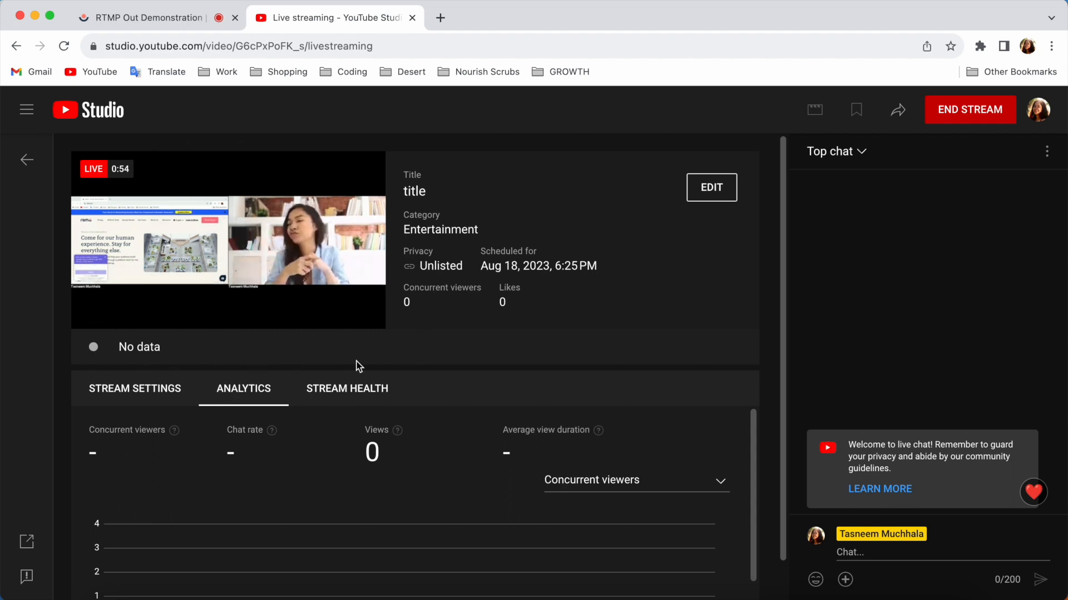
pyautogui.moveTo(371, 359)
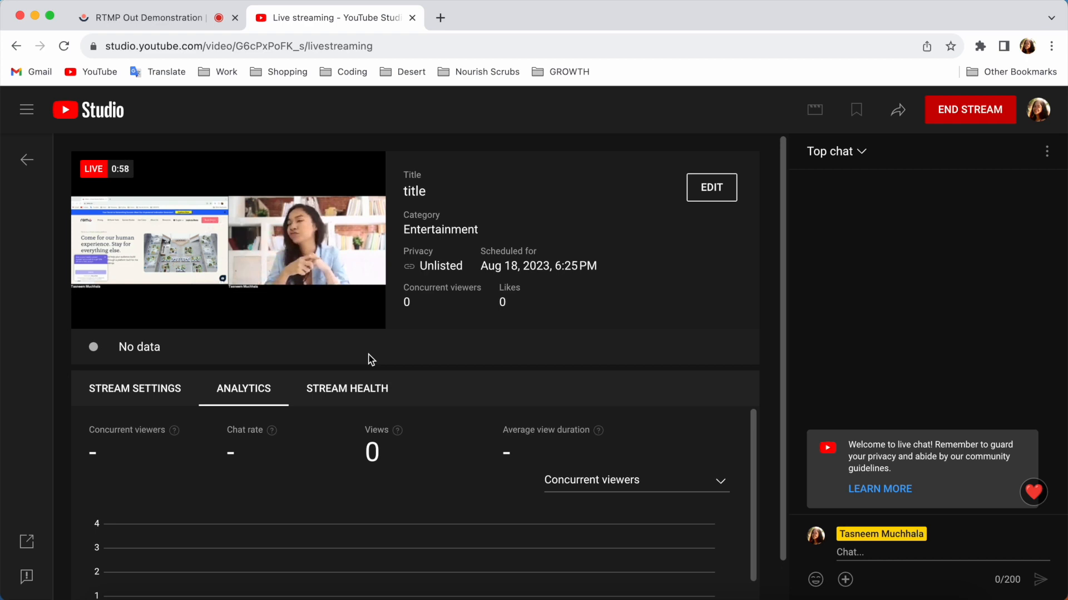
pyautogui.moveTo(557, 332)
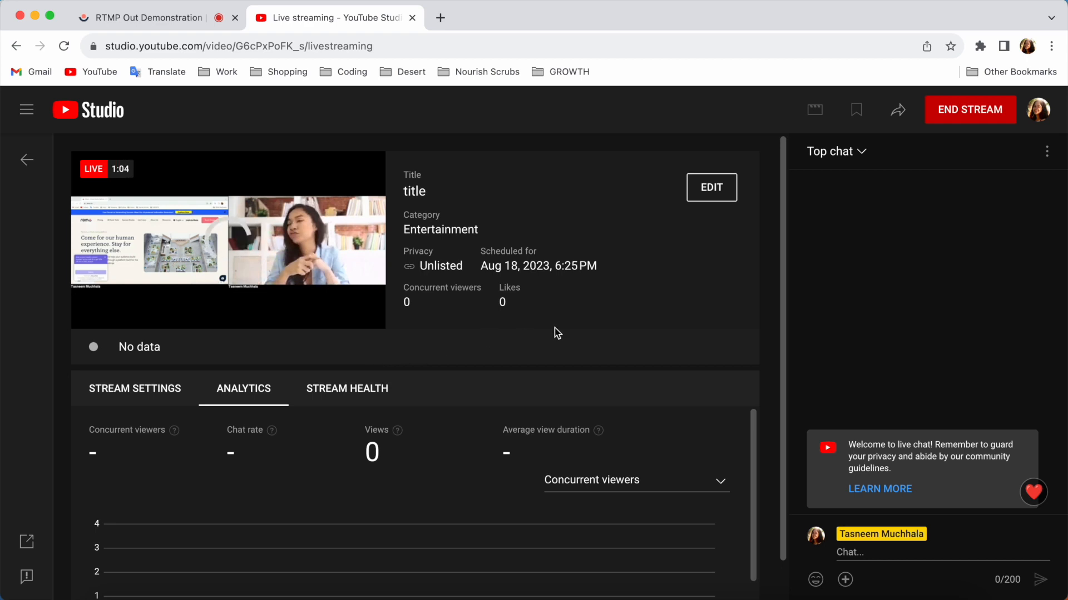
pyautogui.moveTo(950, 98)
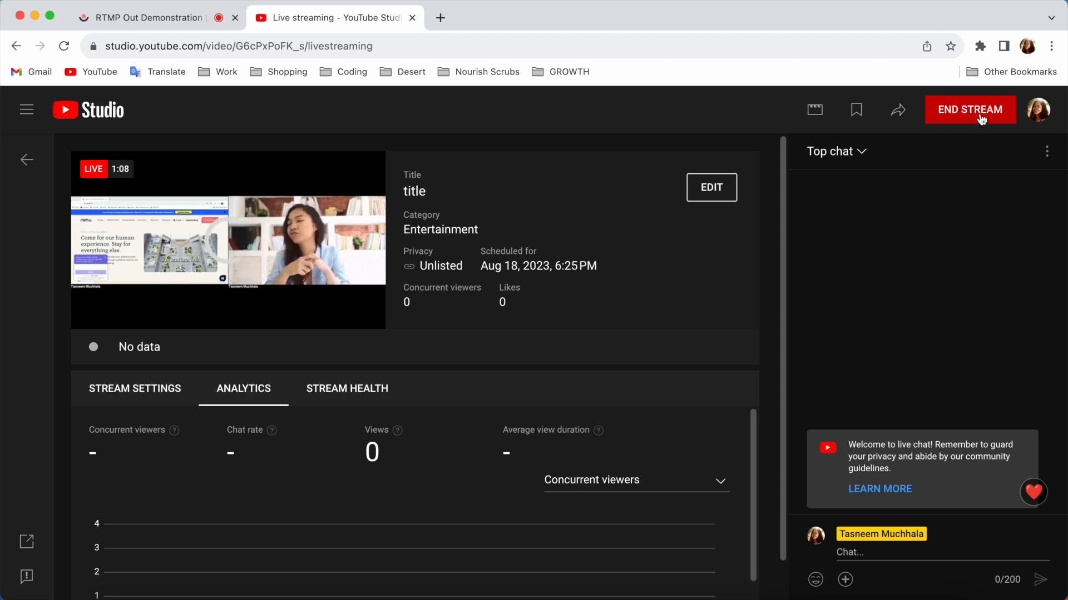
# Step: End the YouTube live stream, dismiss the Stream Finished summary, and return to the Remo event
pyautogui.click(970, 110)
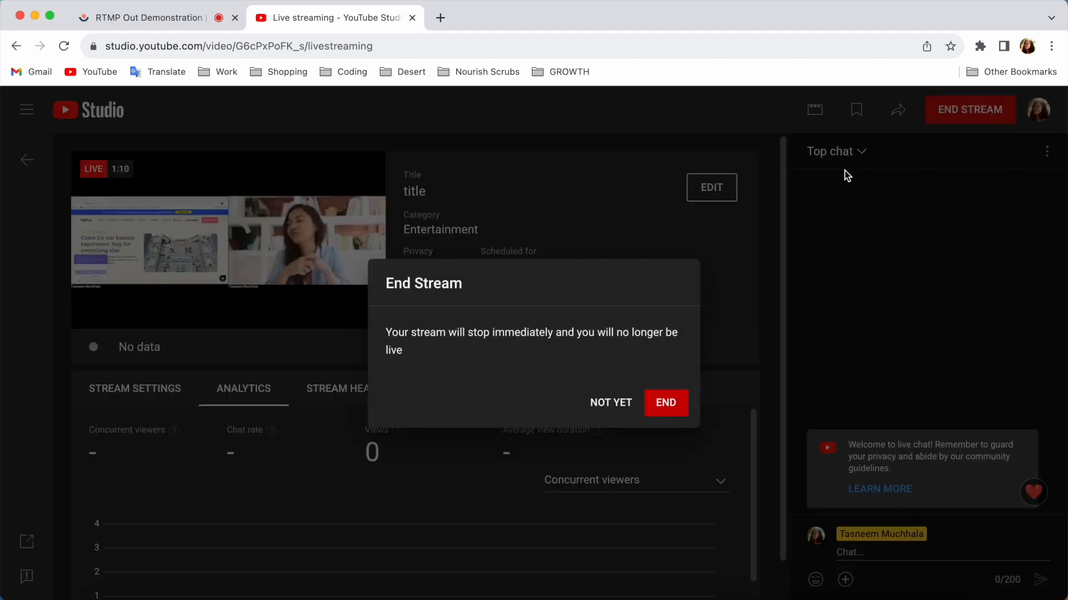
pyautogui.click(611, 403)
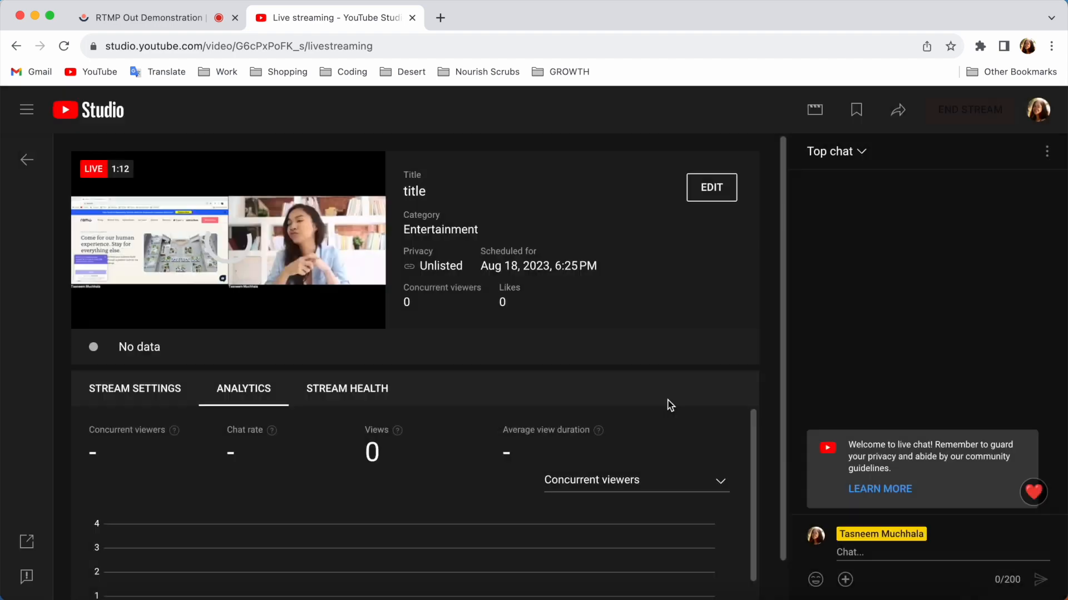
pyautogui.click(969, 109)
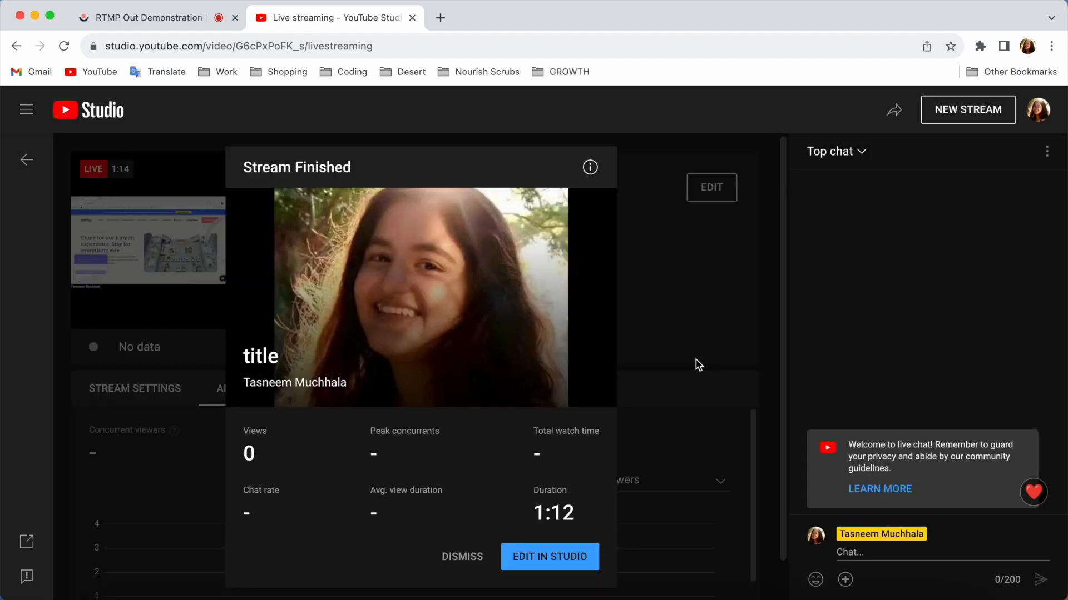
pyautogui.click(461, 556)
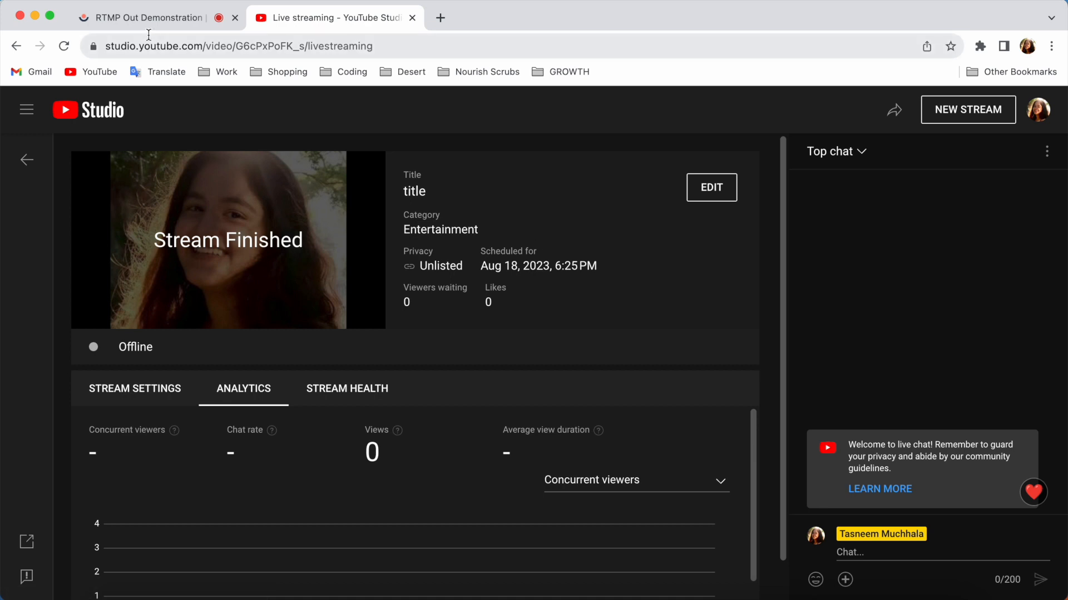
pyautogui.click(147, 18)
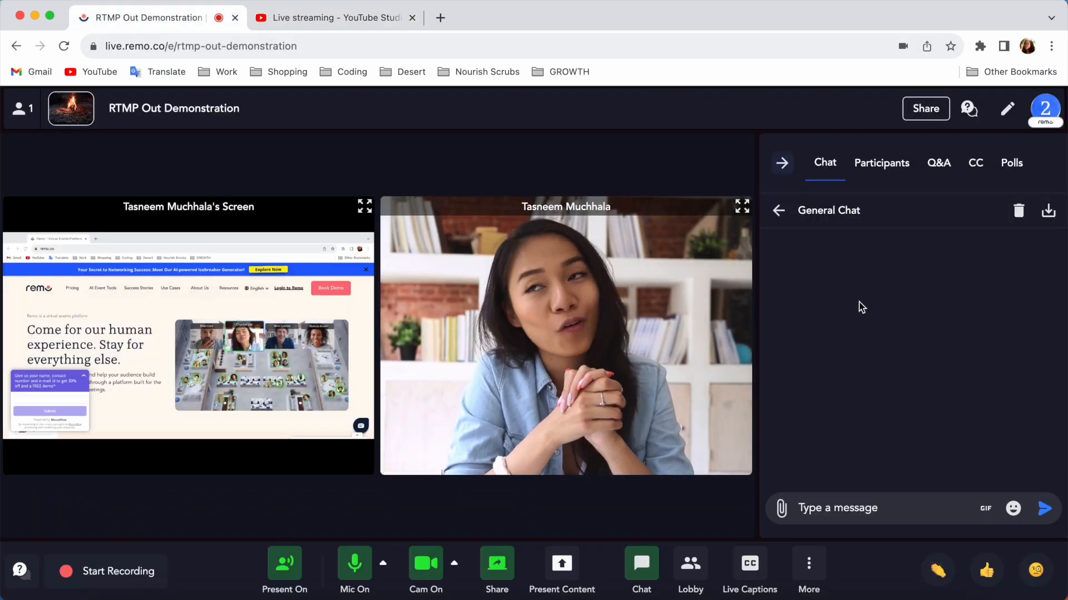